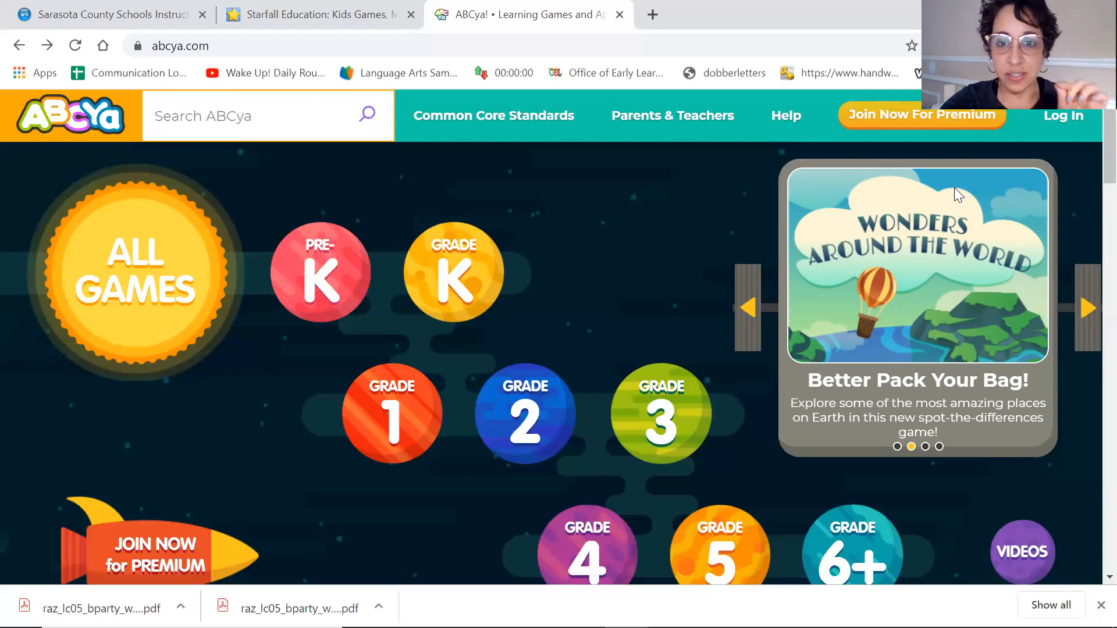
- Choose Grade K, then Numbers, to list ABCya's kindergarten number games
{"action": "left_click", "coordinate": [1086, 308]}
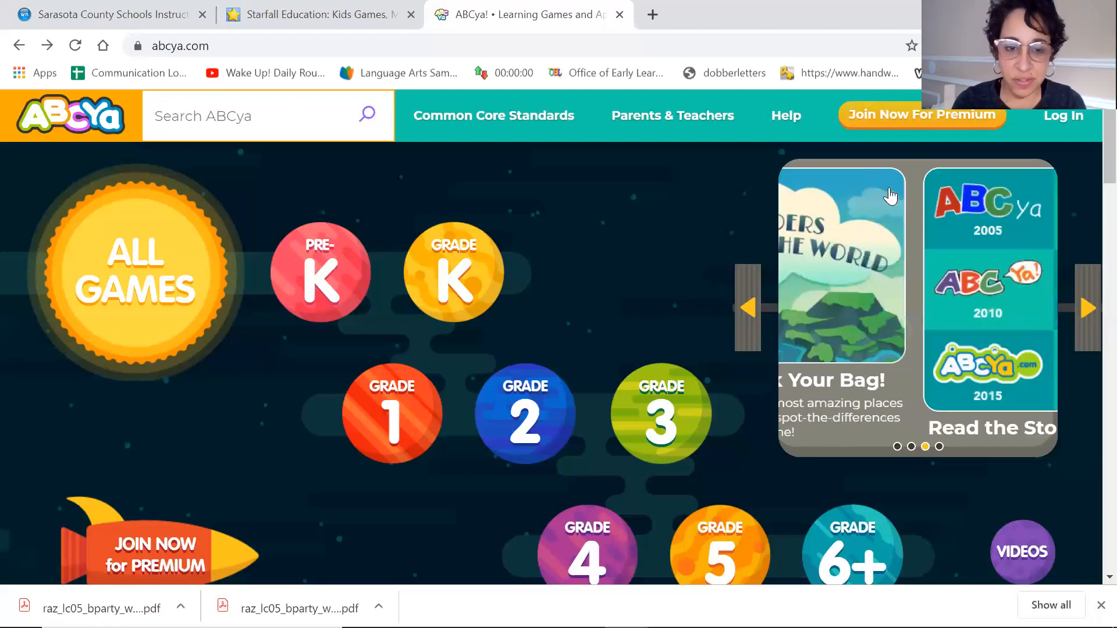
{"action": "left_click", "coordinate": [453, 272]}
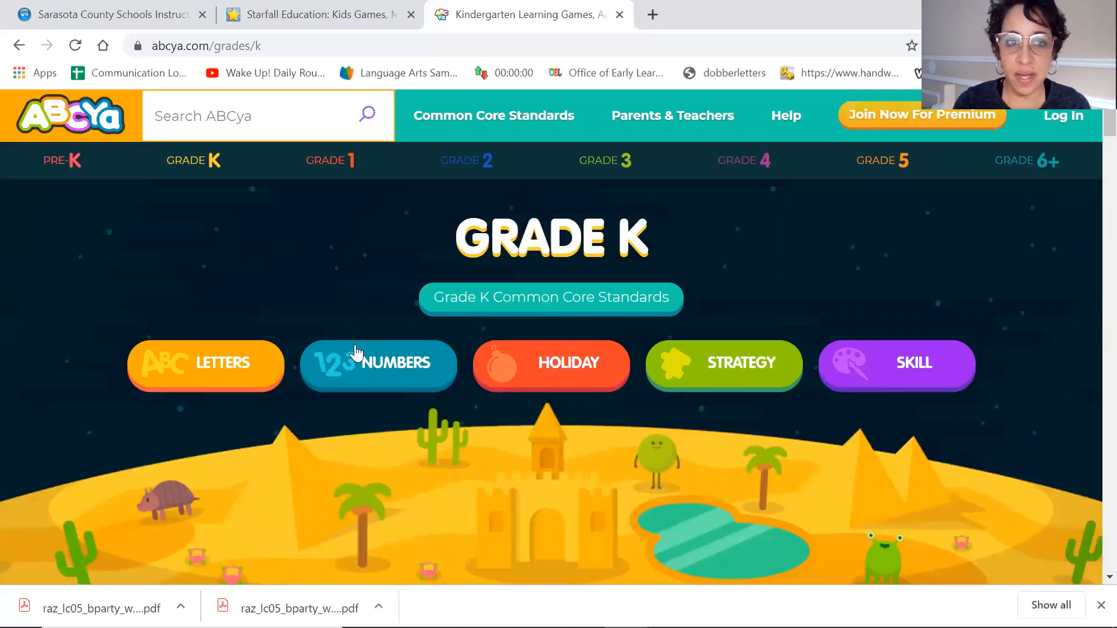
{"action": "mouse_move", "coordinate": [410, 206]}
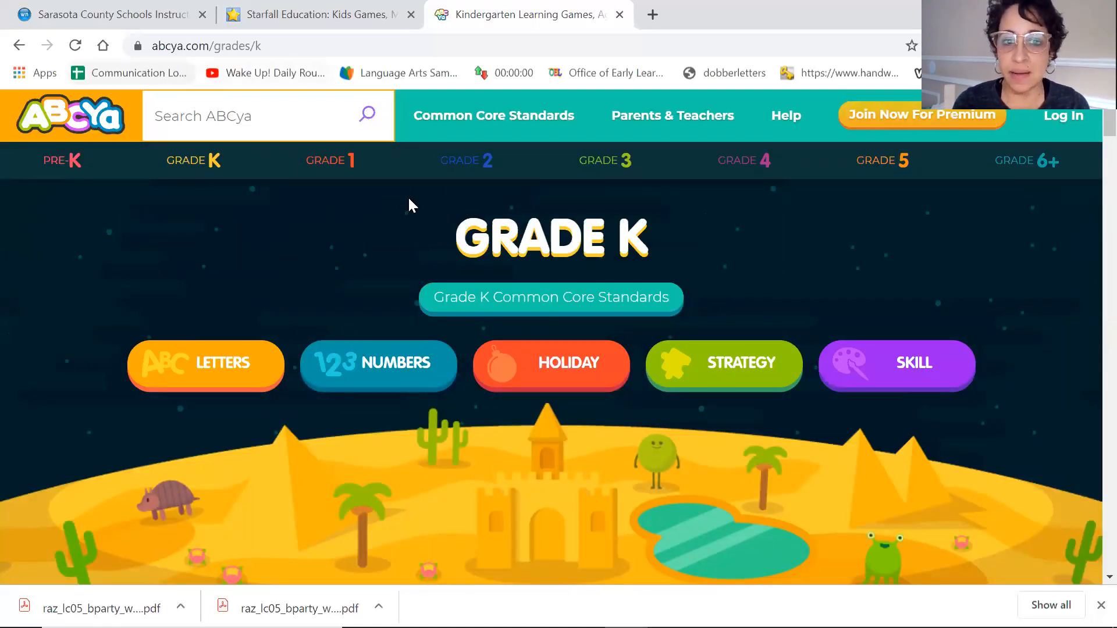
{"action": "mouse_move", "coordinate": [367, 369]}
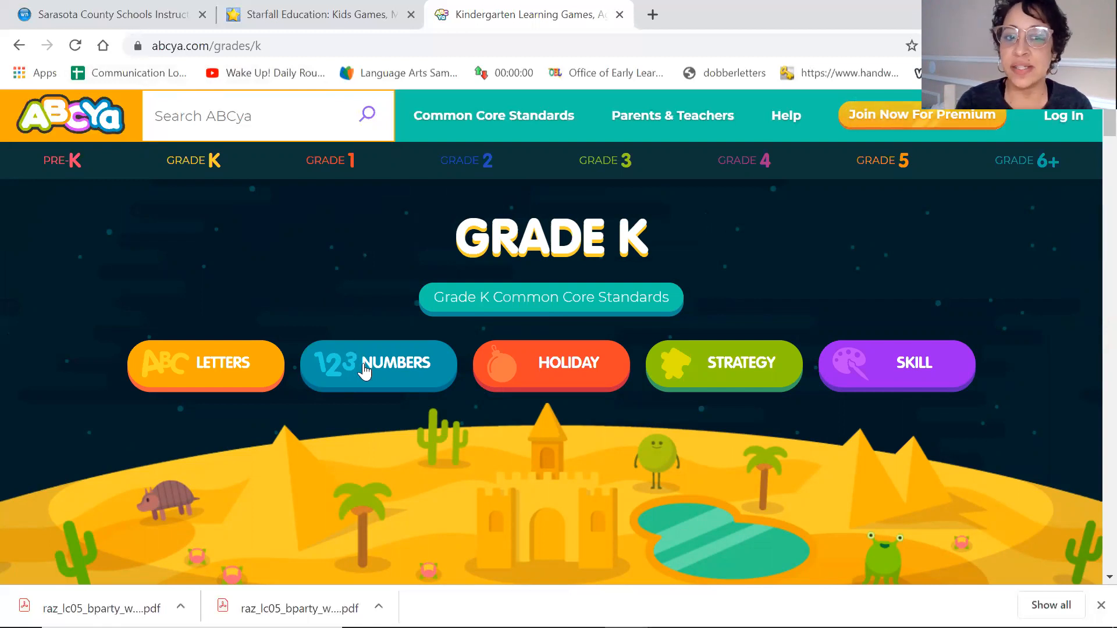
{"action": "left_click", "coordinate": [378, 364]}
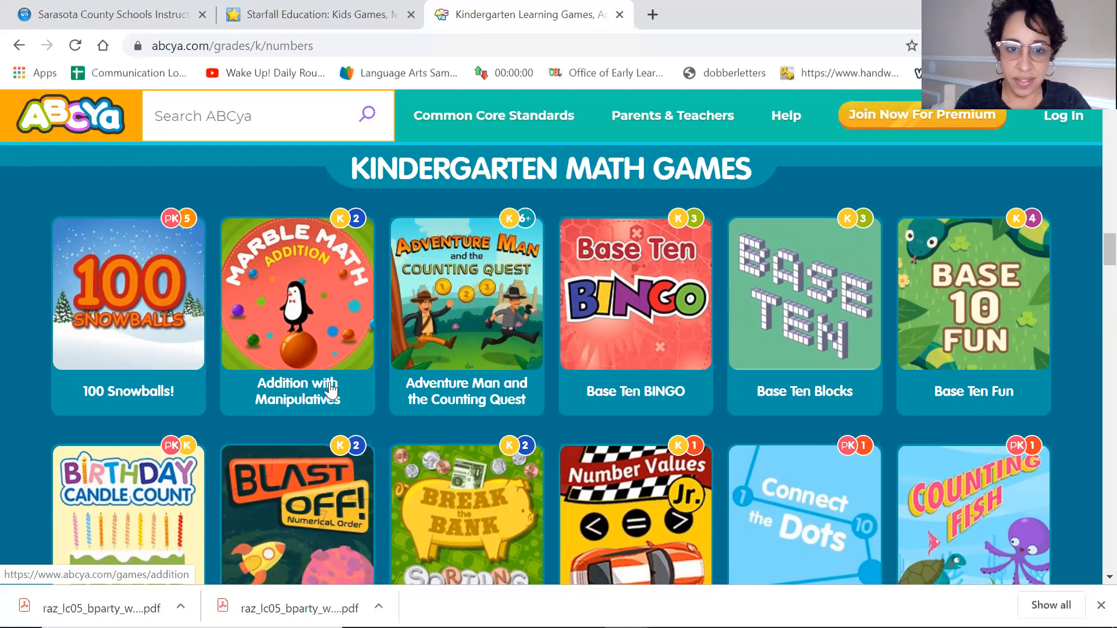
{"action": "mouse_move", "coordinate": [474, 306]}
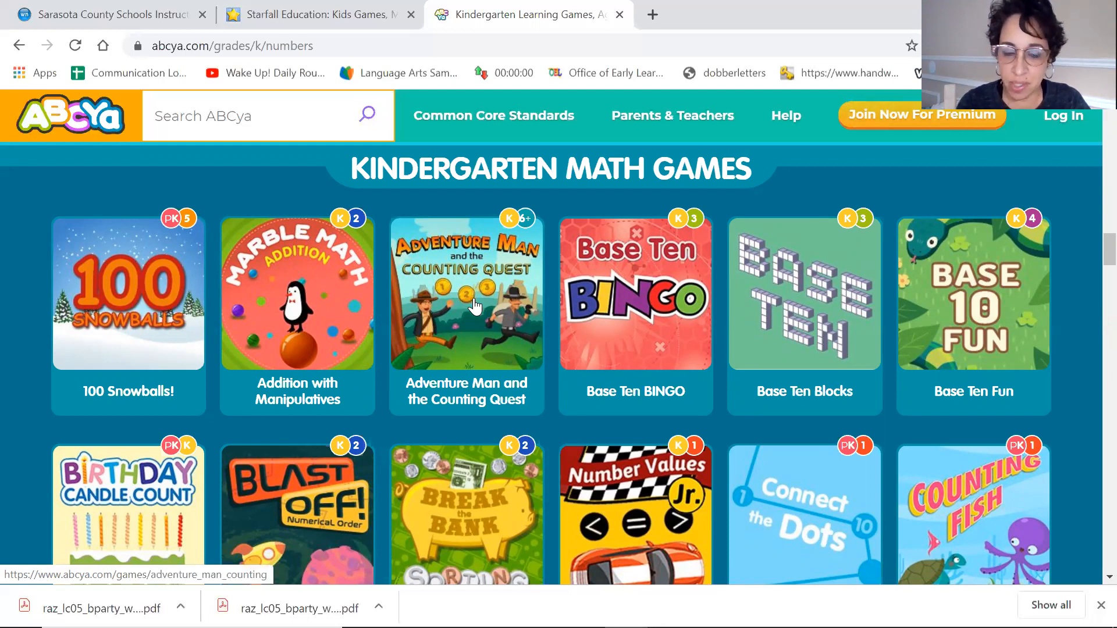
{"action": "mouse_move", "coordinate": [317, 291]}
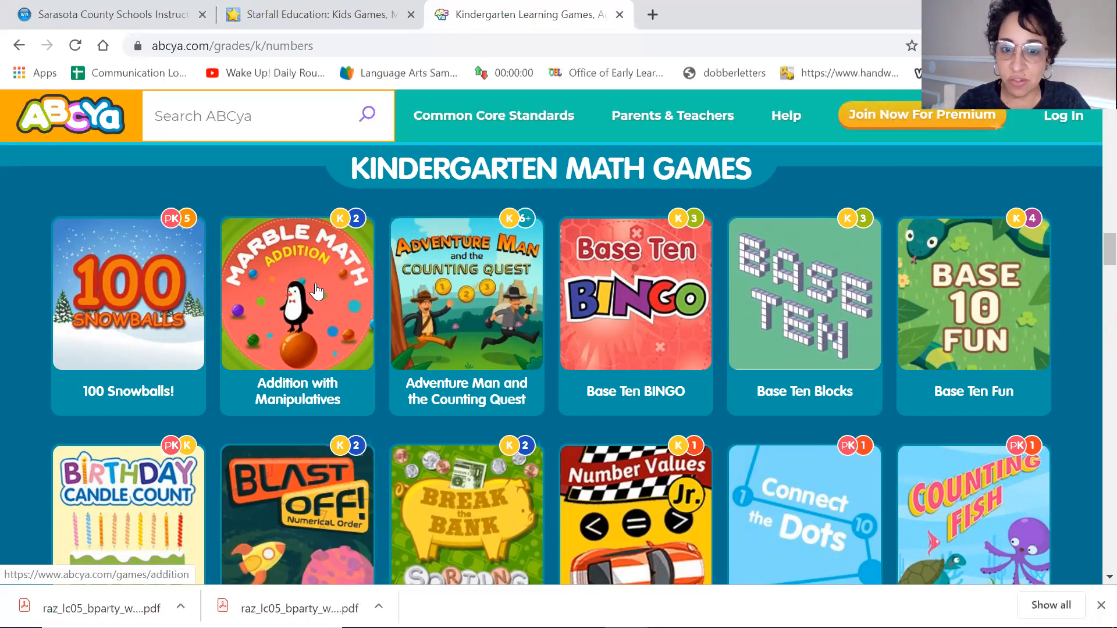
{"action": "mouse_move", "coordinate": [313, 322]}
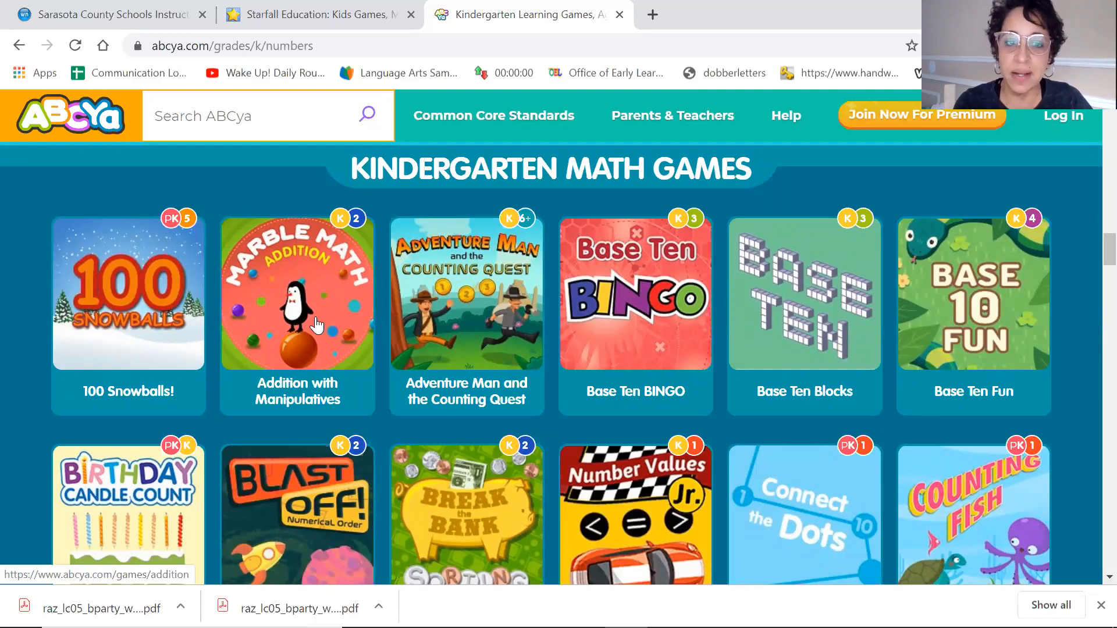
{"action": "mouse_move", "coordinate": [155, 502]}
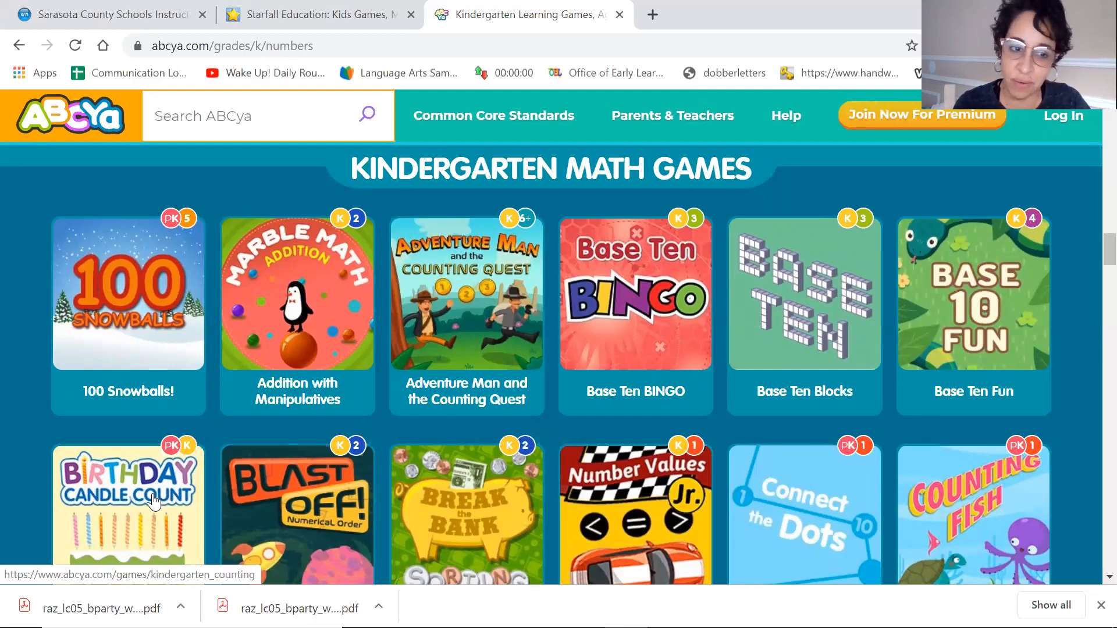
- Open the Birthday Candle Count game and load it to its title screen
{"action": "left_click", "coordinate": [128, 499]}
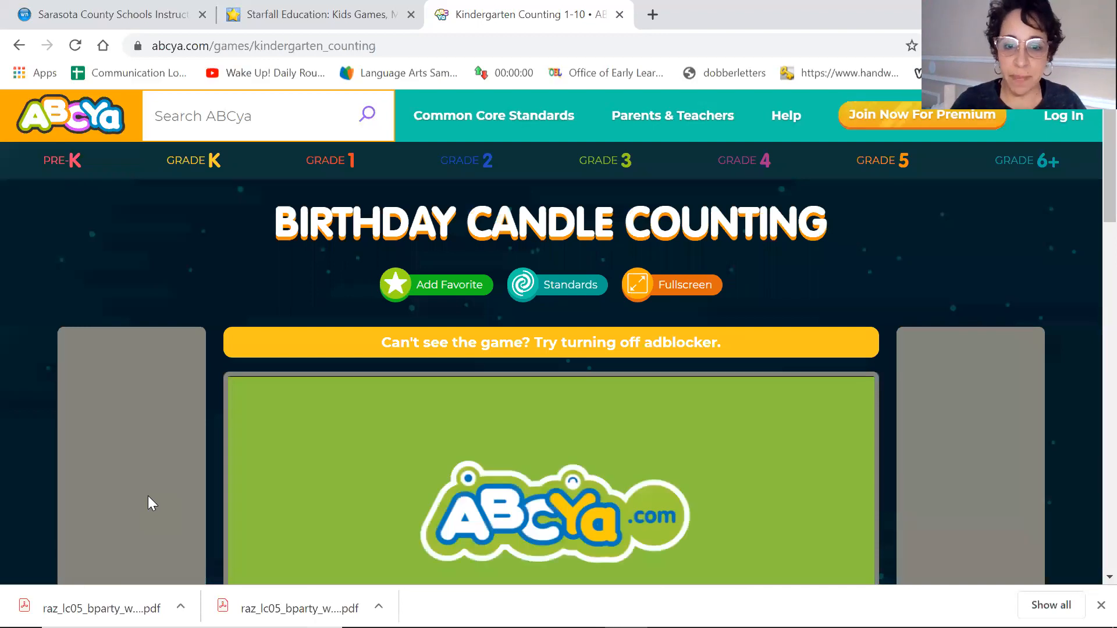
{"action": "mouse_move", "coordinate": [1093, 200]}
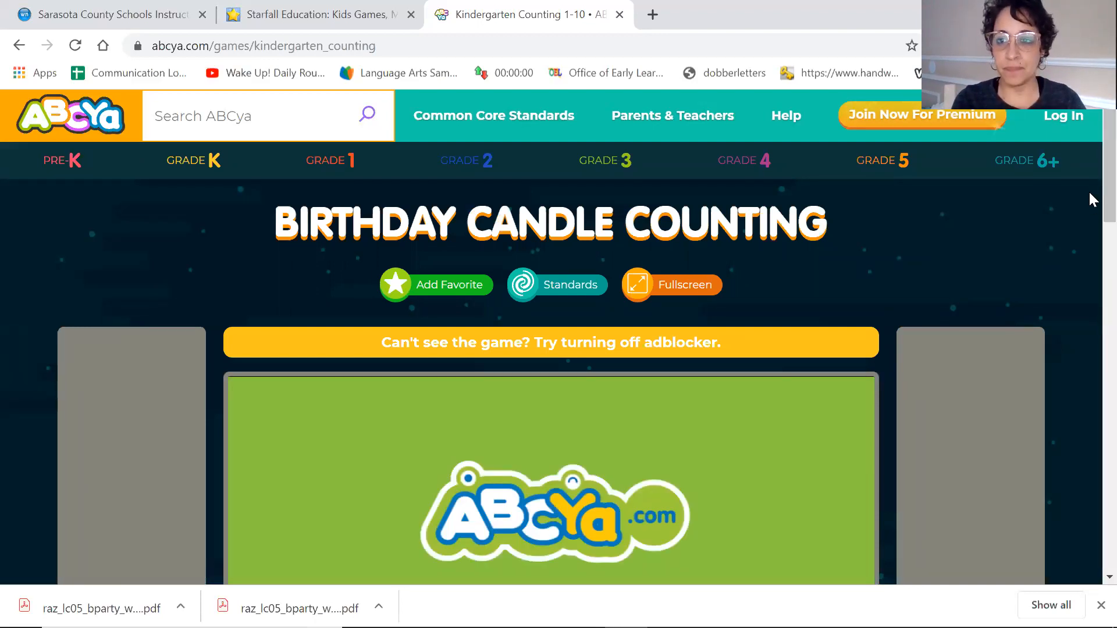
{"action": "scroll", "scroll_direction": "down", "scroll_amount": 3}
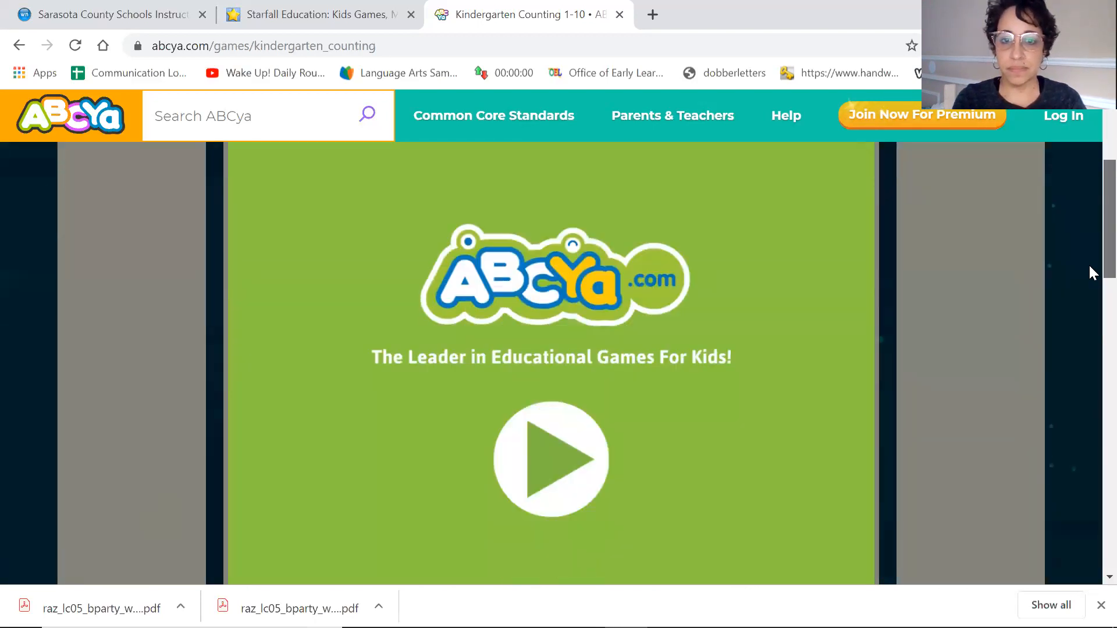
{"action": "left_click", "coordinate": [550, 459]}
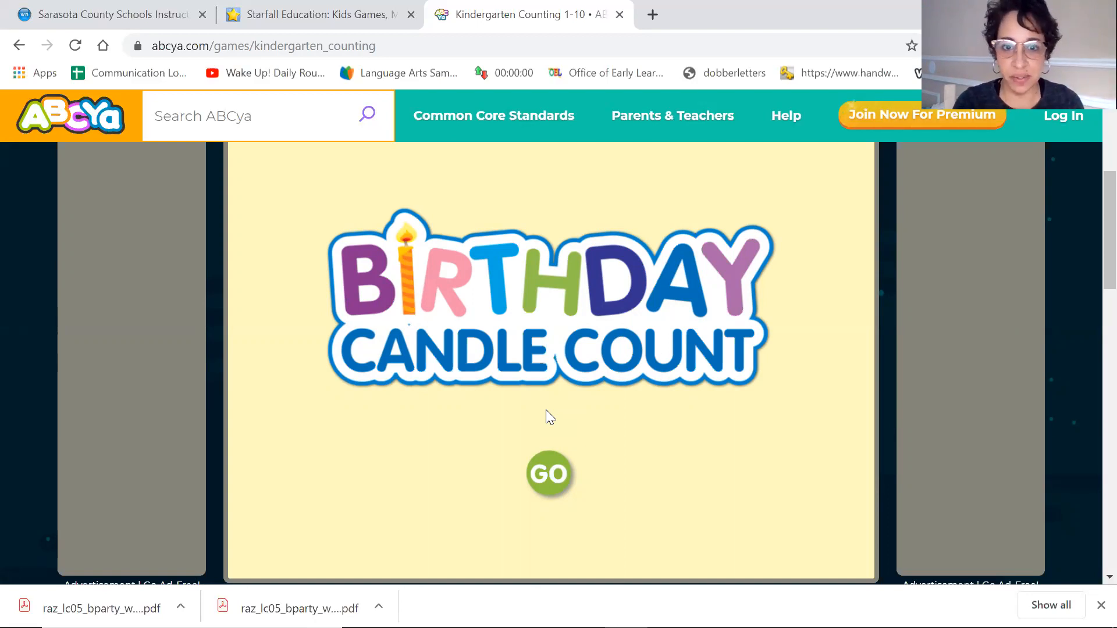
{"action": "mouse_move", "coordinate": [557, 475]}
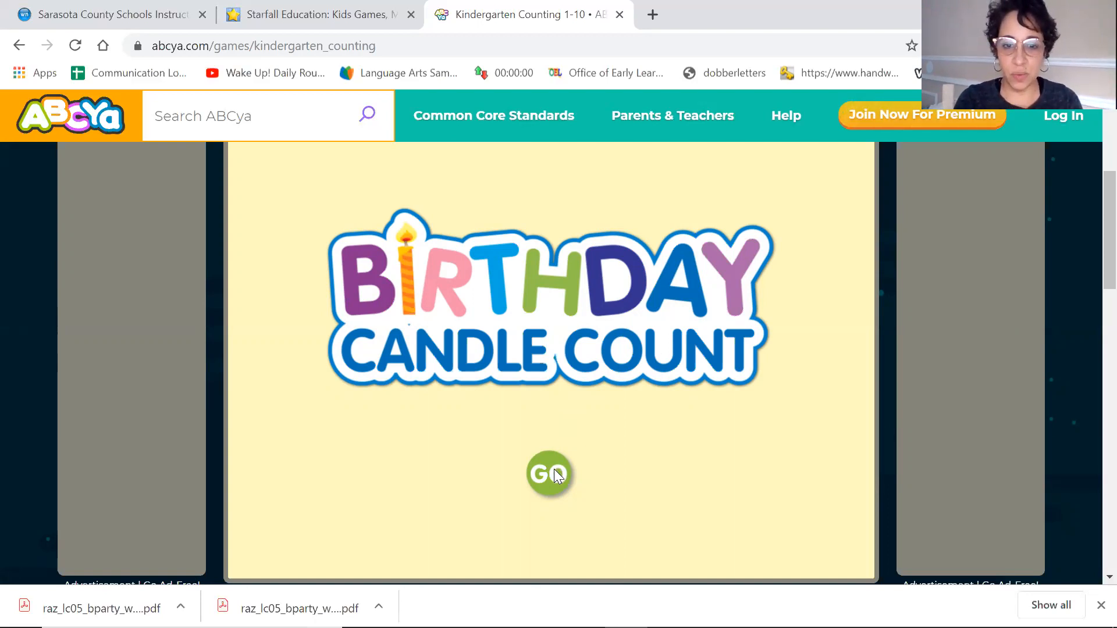
- Start the game, count Noah's candles, and answer 8
{"action": "left_click", "coordinate": [549, 475]}
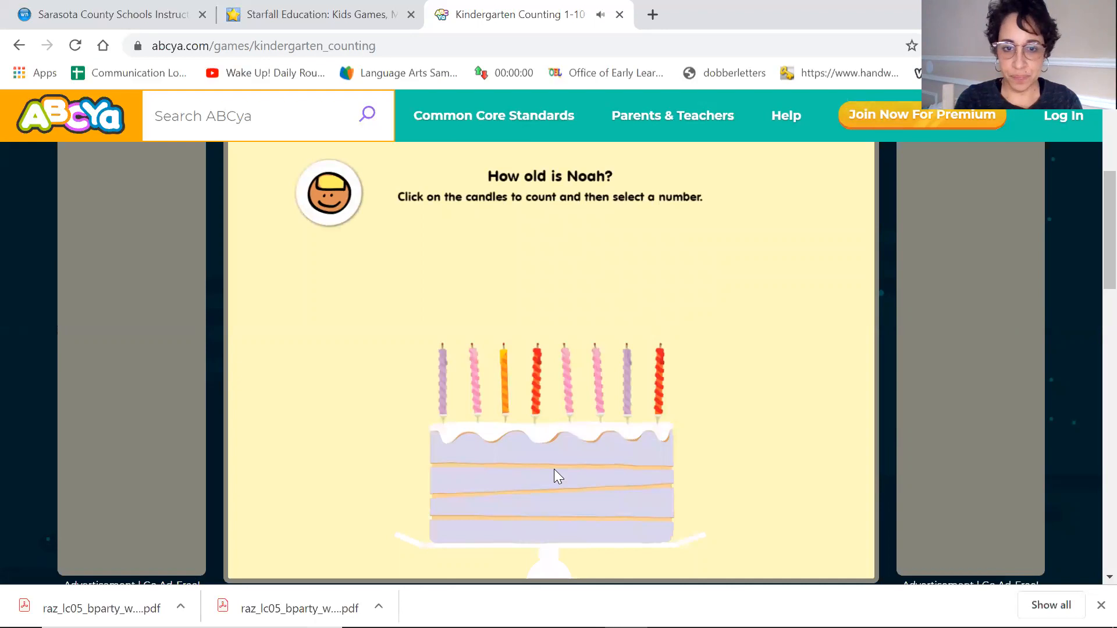
{"action": "scroll", "scroll_direction": "down", "scroll_amount": 3}
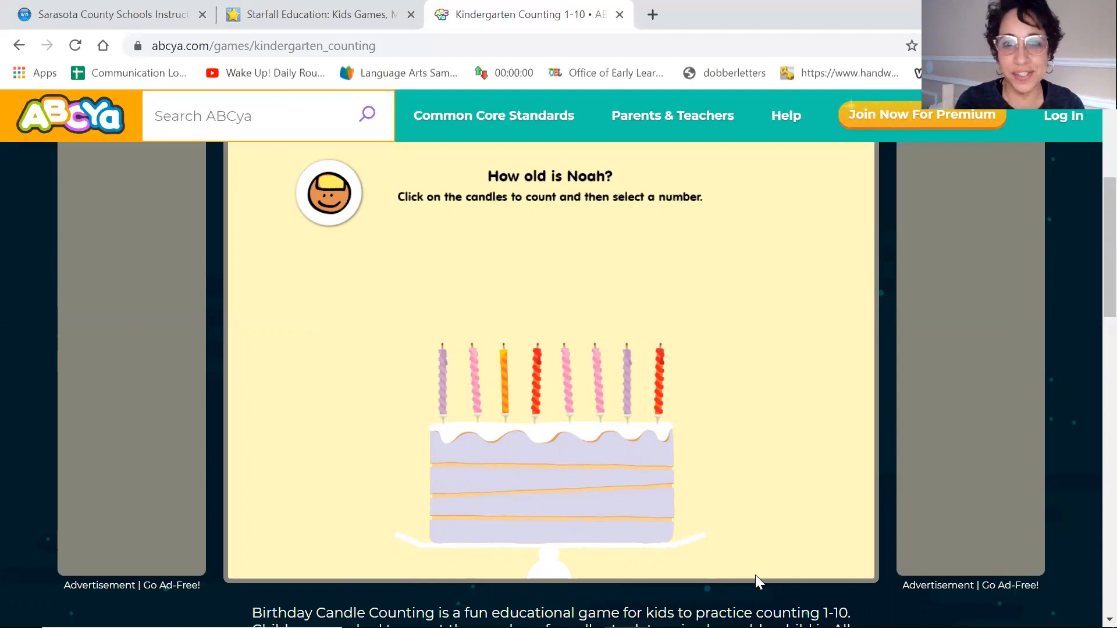
{"action": "mouse_move", "coordinate": [460, 379]}
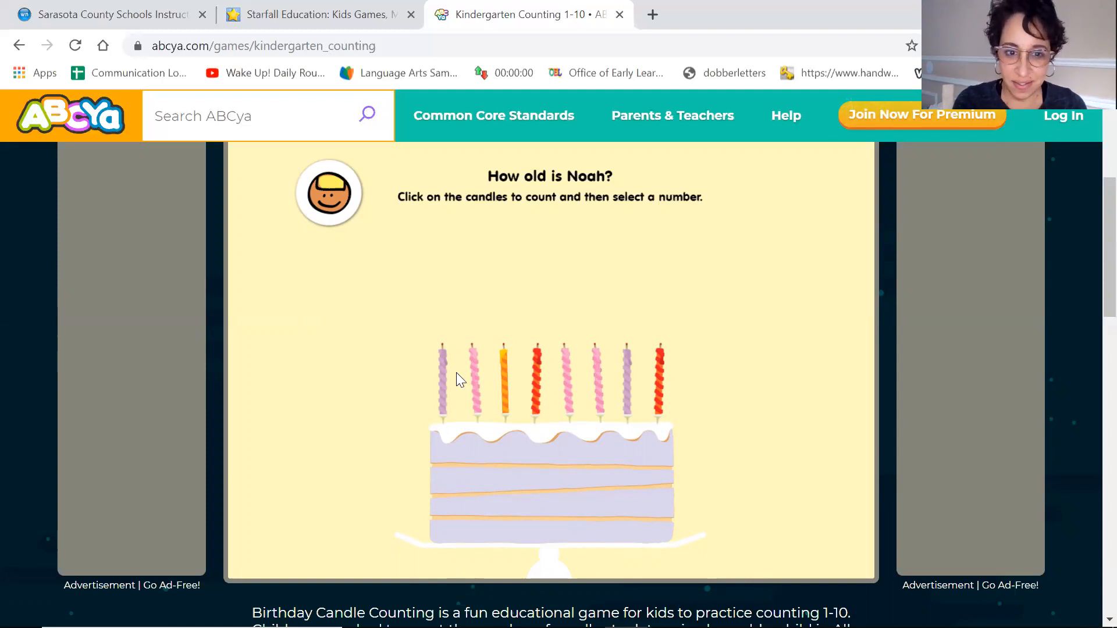
{"action": "left_click", "coordinate": [441, 349]}
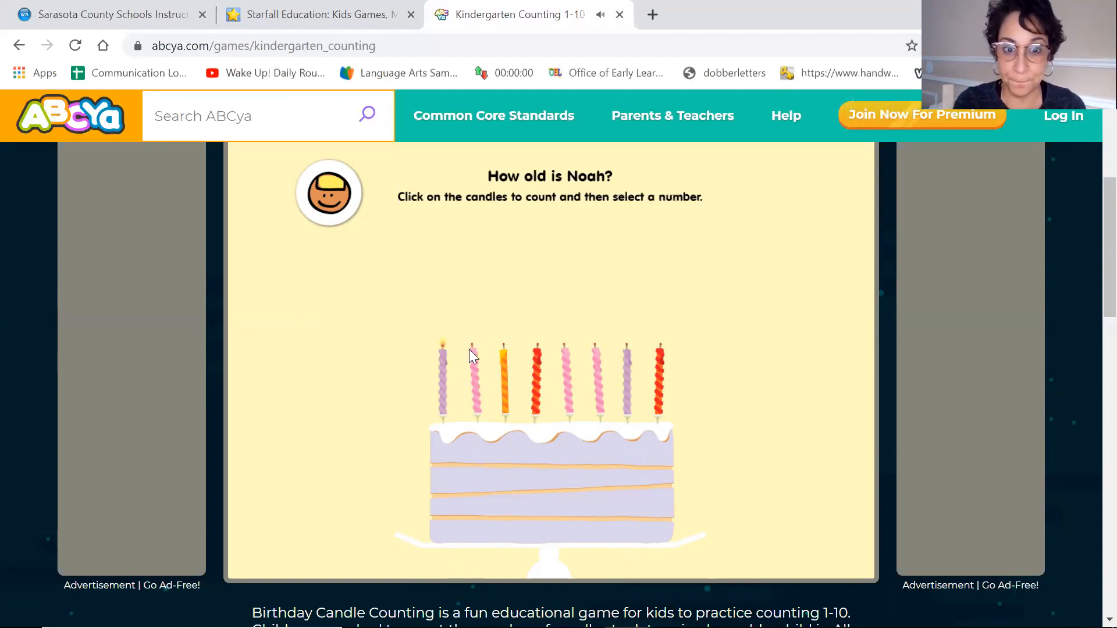
{"action": "left_click", "coordinate": [502, 371]}
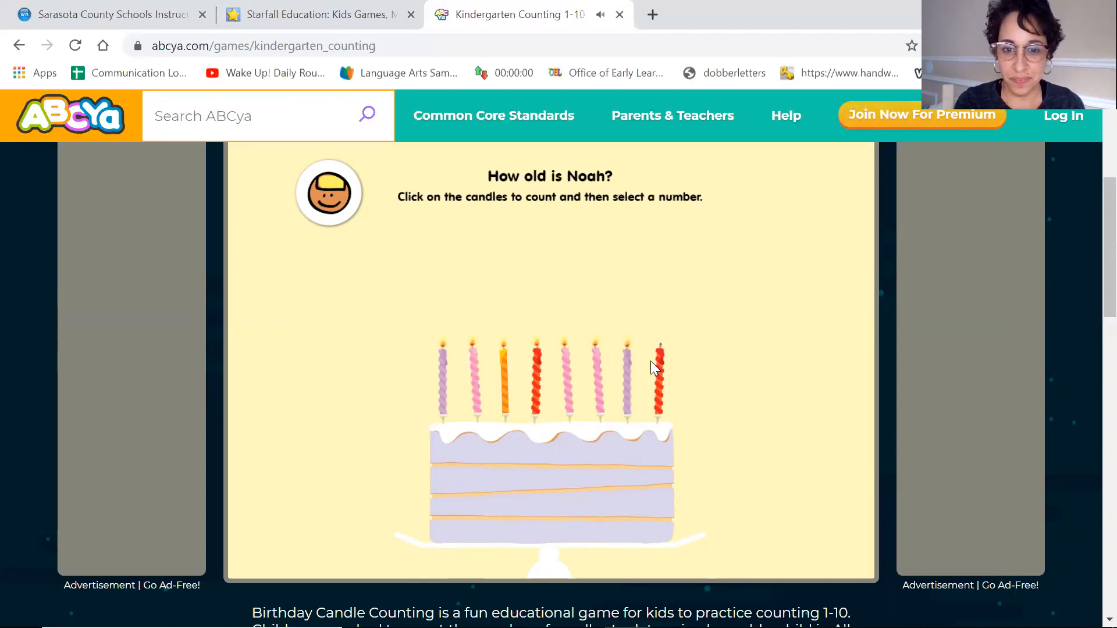
{"action": "left_click", "coordinate": [658, 371]}
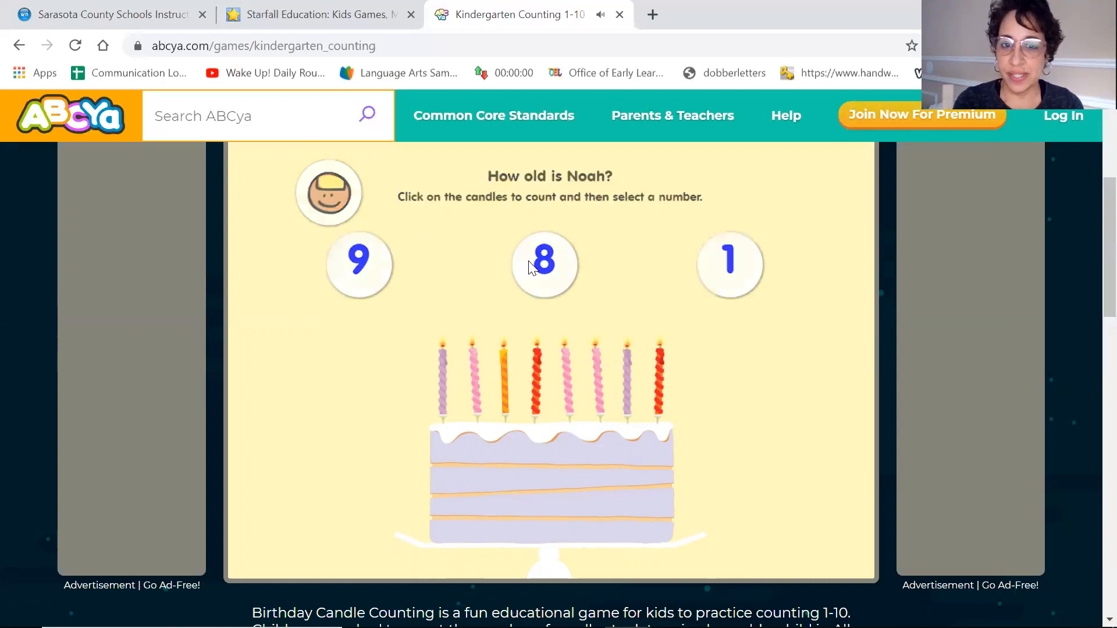
{"action": "left_click", "coordinate": [544, 264]}
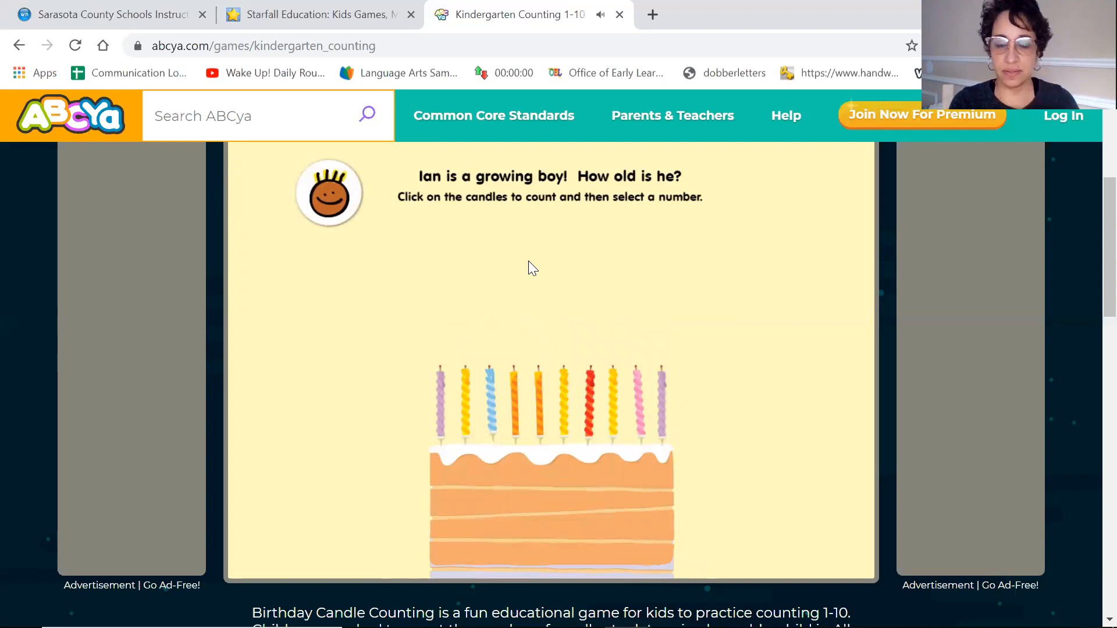
{"action": "mouse_move", "coordinate": [438, 390]}
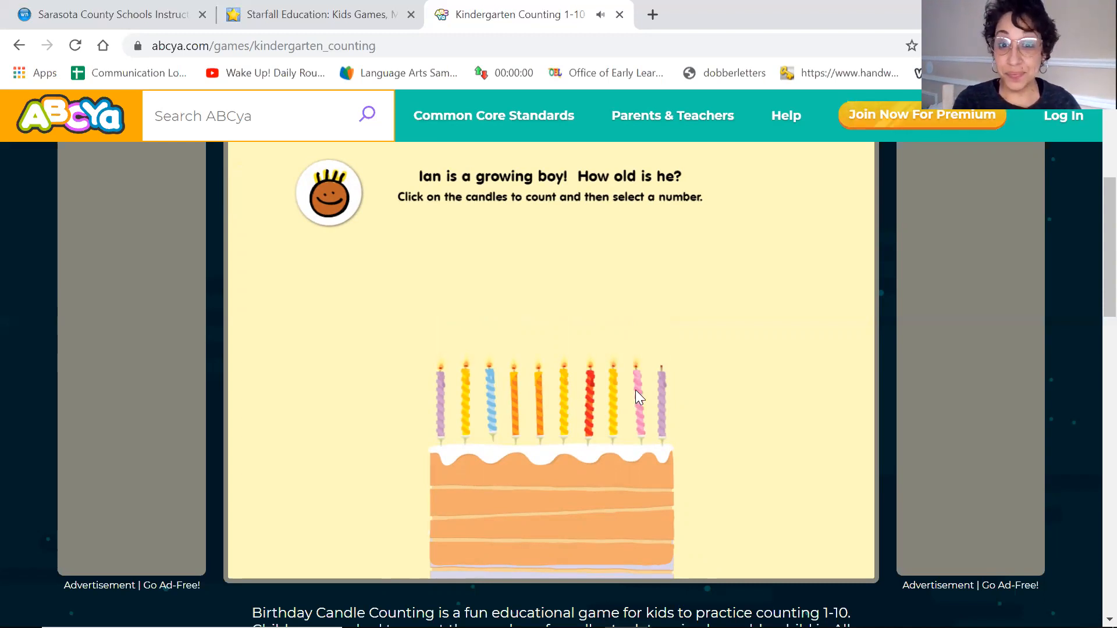
{"action": "mouse_move", "coordinate": [659, 401]}
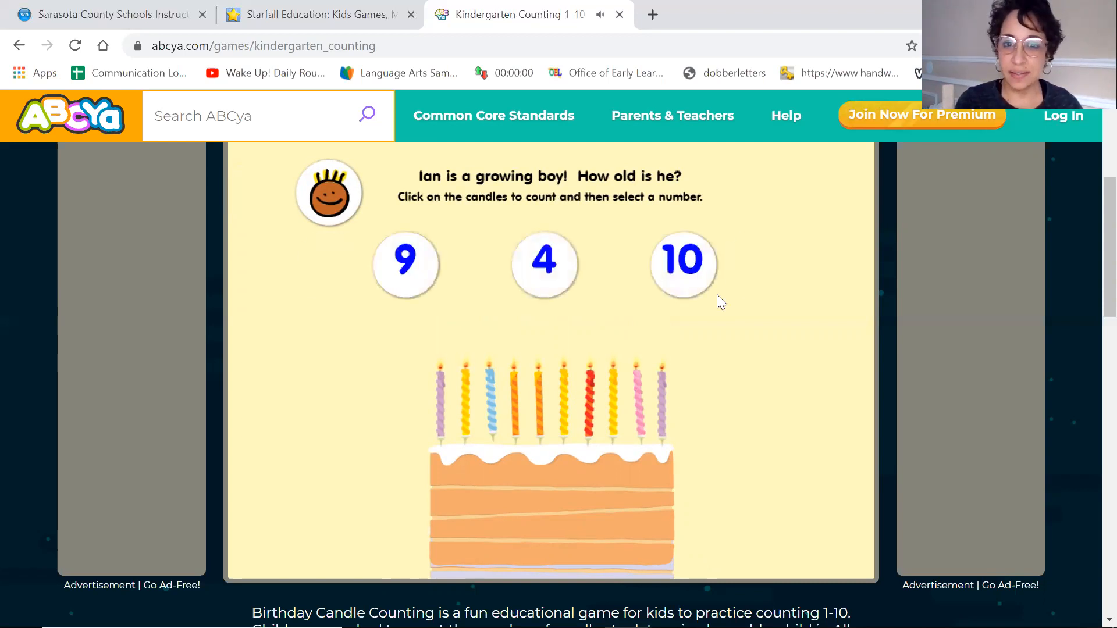
- Answer 10 for Ian's cake and count the candles on Ava's three-candle cake
{"action": "left_click", "coordinate": [682, 262]}
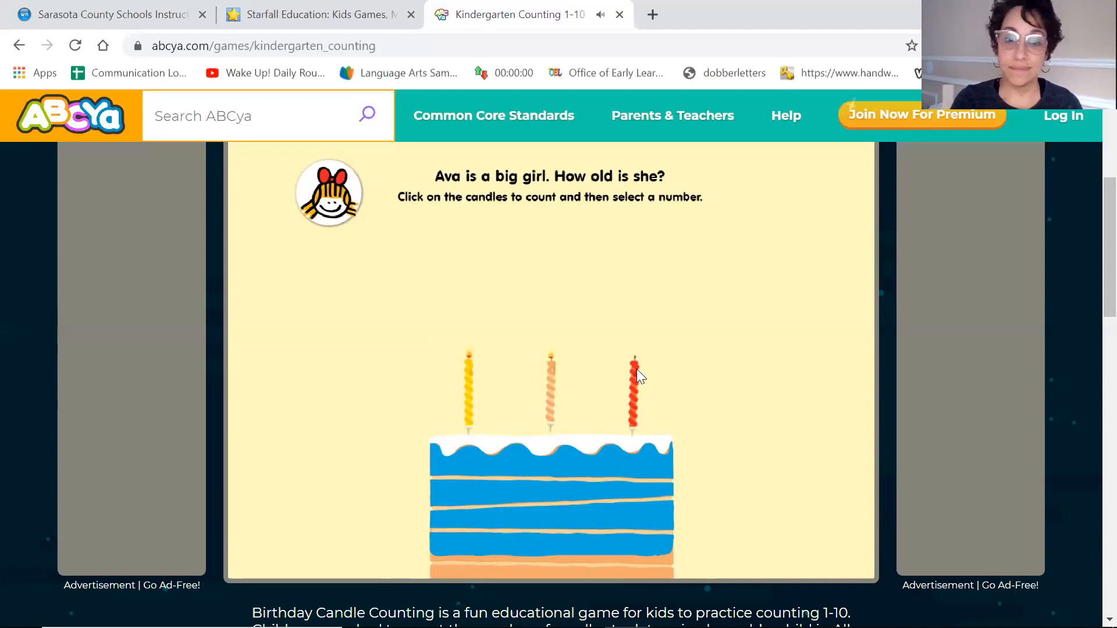
{"action": "left_click", "coordinate": [634, 377]}
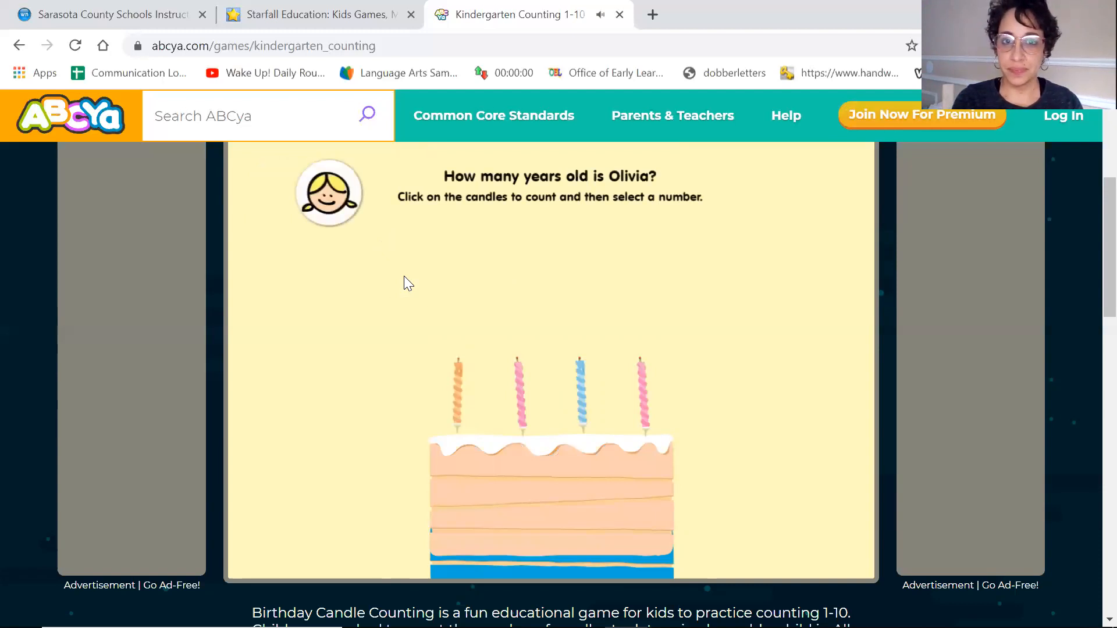
{"action": "mouse_move", "coordinate": [562, 8]}
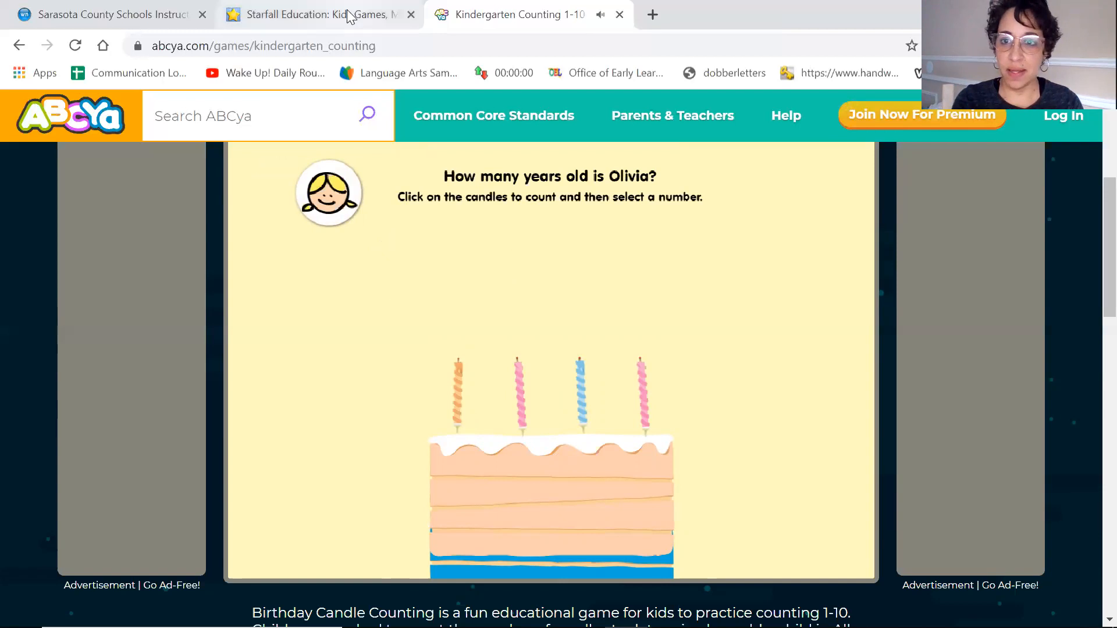
- Switch to Starfall and open the Kindergarten and pre-K activities
{"action": "left_click", "coordinate": [314, 14]}
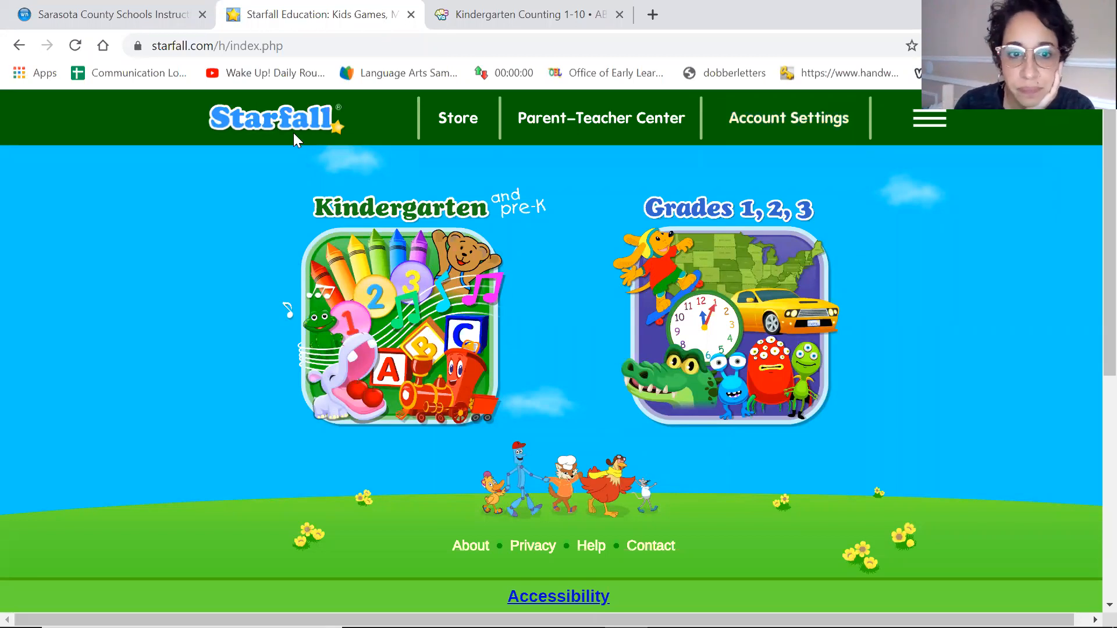
{"action": "mouse_move", "coordinate": [420, 330]}
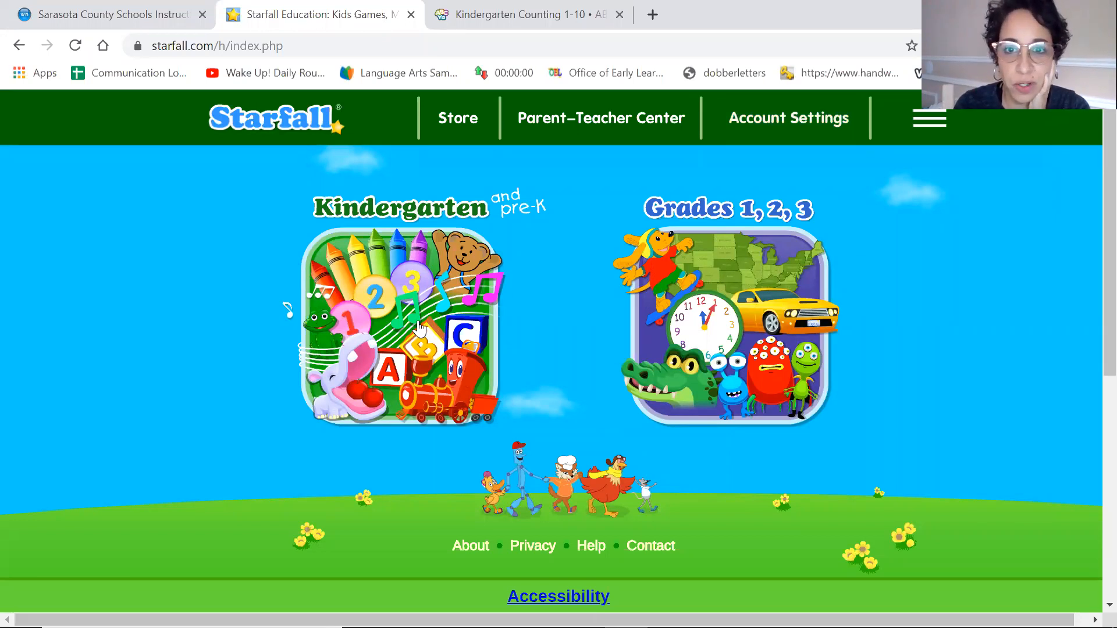
{"action": "left_click", "coordinate": [402, 325]}
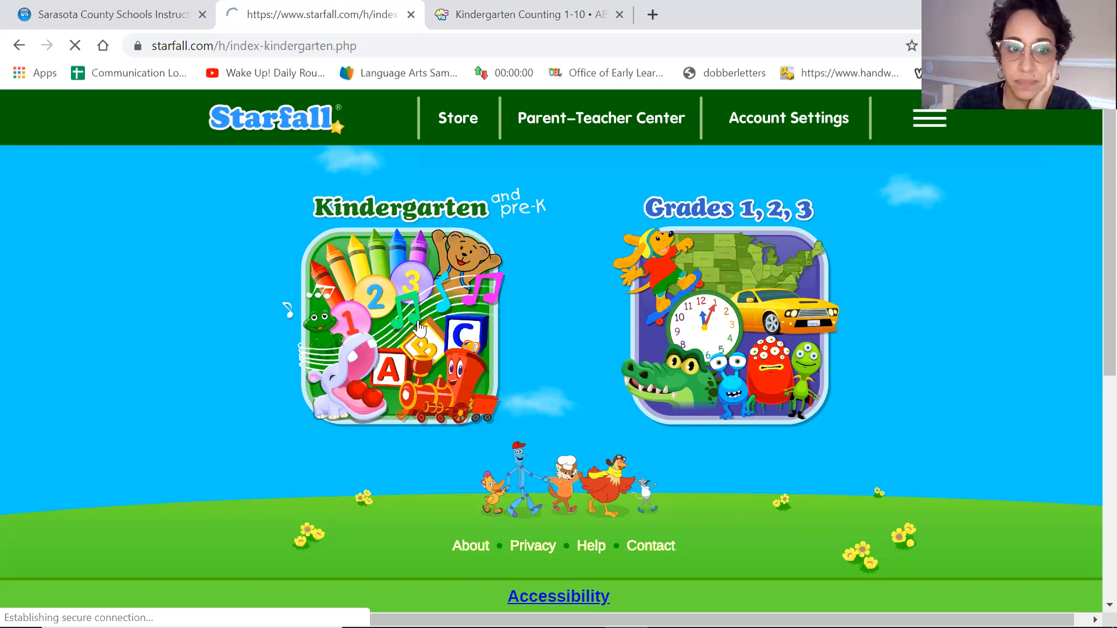
{"action": "left_click", "coordinate": [403, 324]}
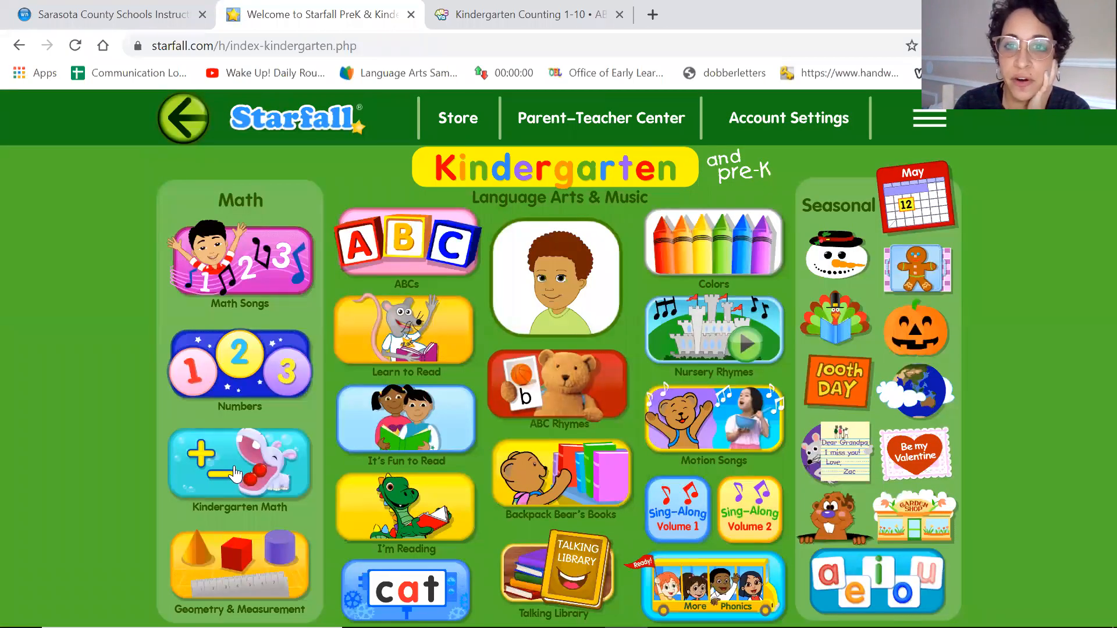
- Open Kindergarten Math and select the Addition Intro potato game
{"action": "left_click", "coordinate": [238, 466]}
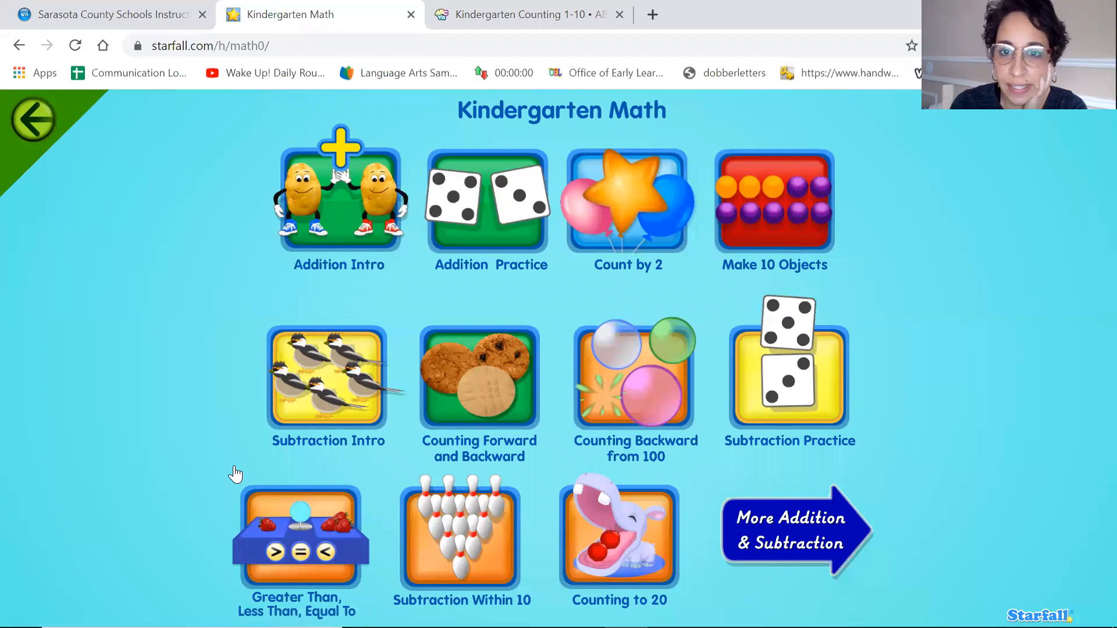
{"action": "mouse_move", "coordinate": [625, 544]}
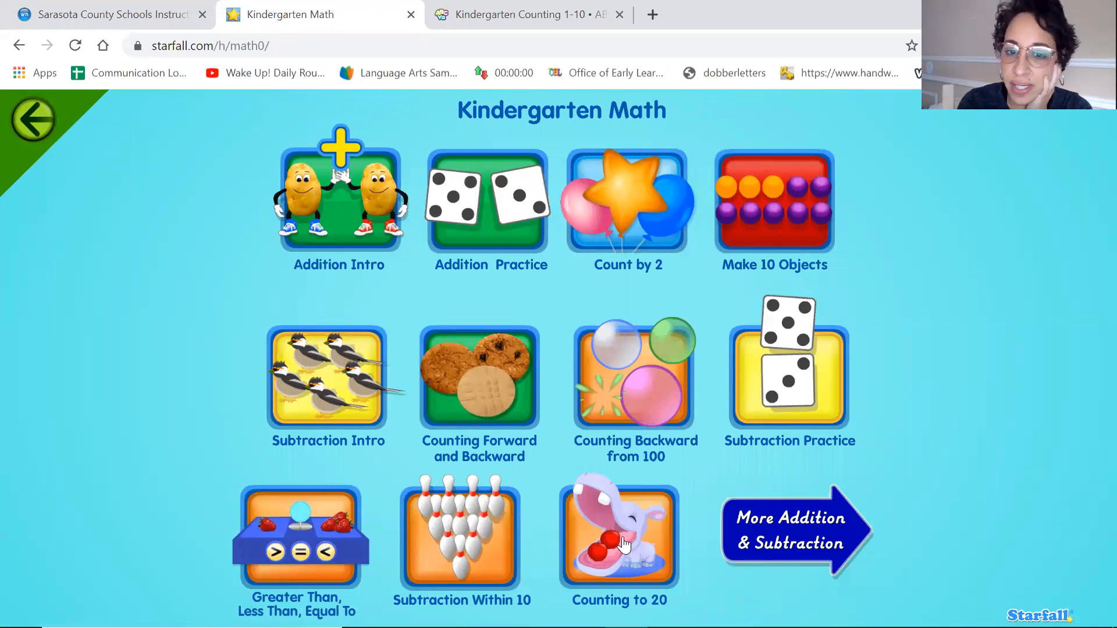
{"action": "mouse_move", "coordinate": [577, 412]}
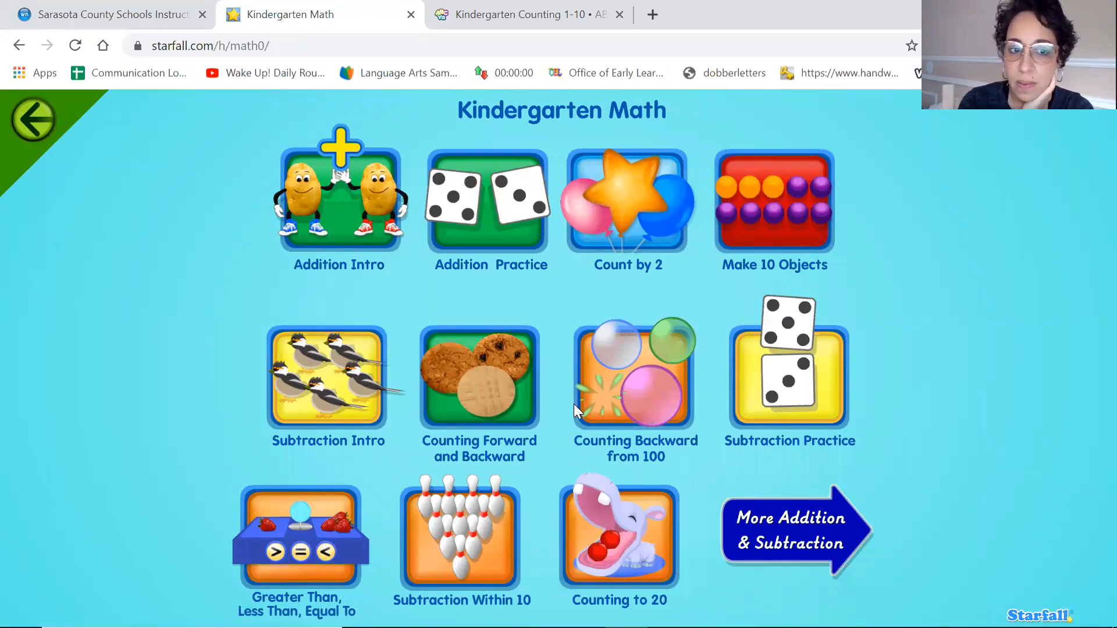
{"action": "mouse_move", "coordinate": [780, 225]}
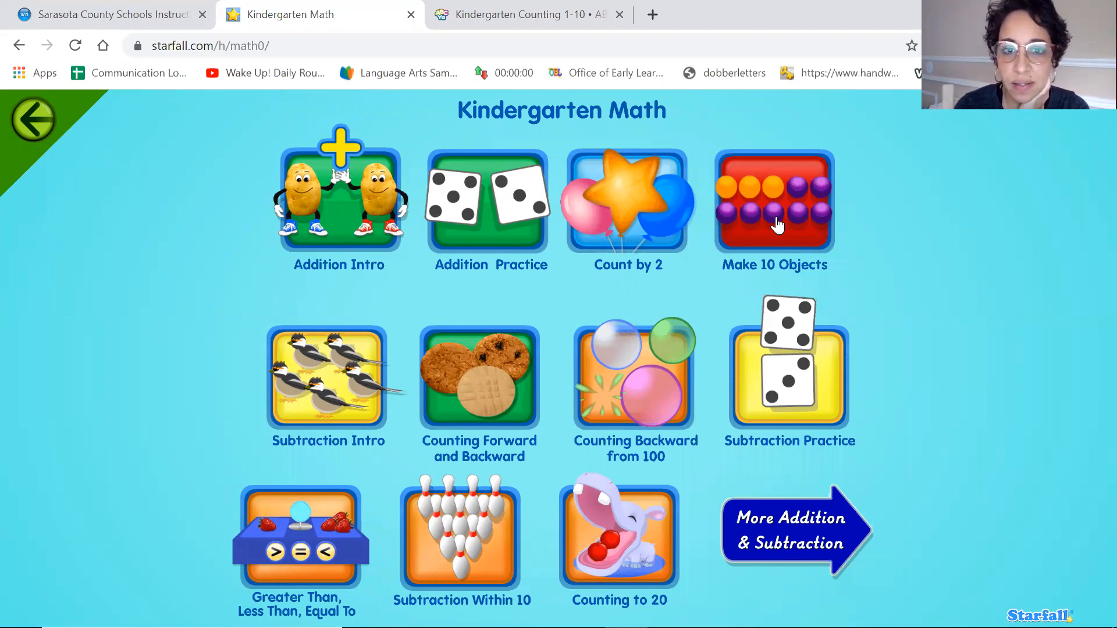
{"action": "mouse_move", "coordinate": [502, 214]}
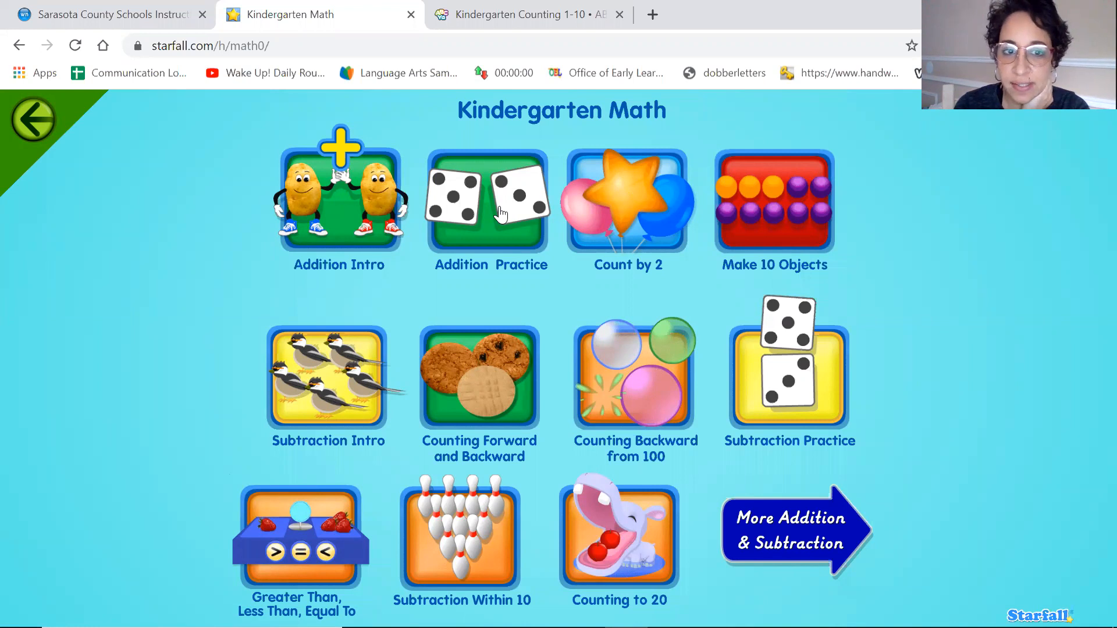
{"action": "mouse_move", "coordinate": [364, 222]}
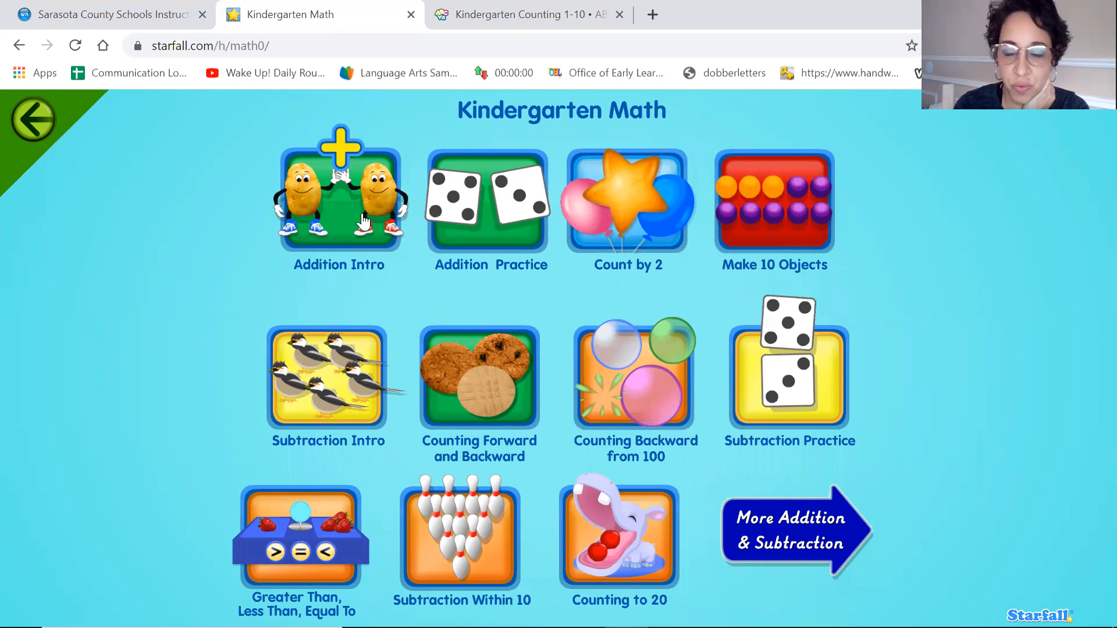
{"action": "mouse_move", "coordinate": [675, 213]}
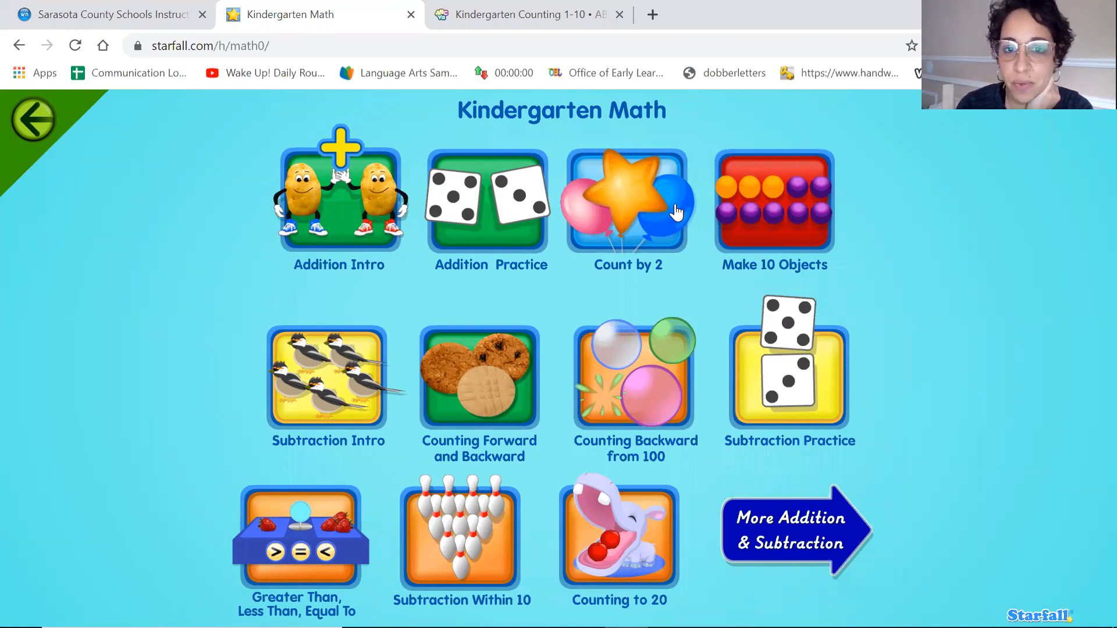
{"action": "mouse_move", "coordinate": [443, 216]}
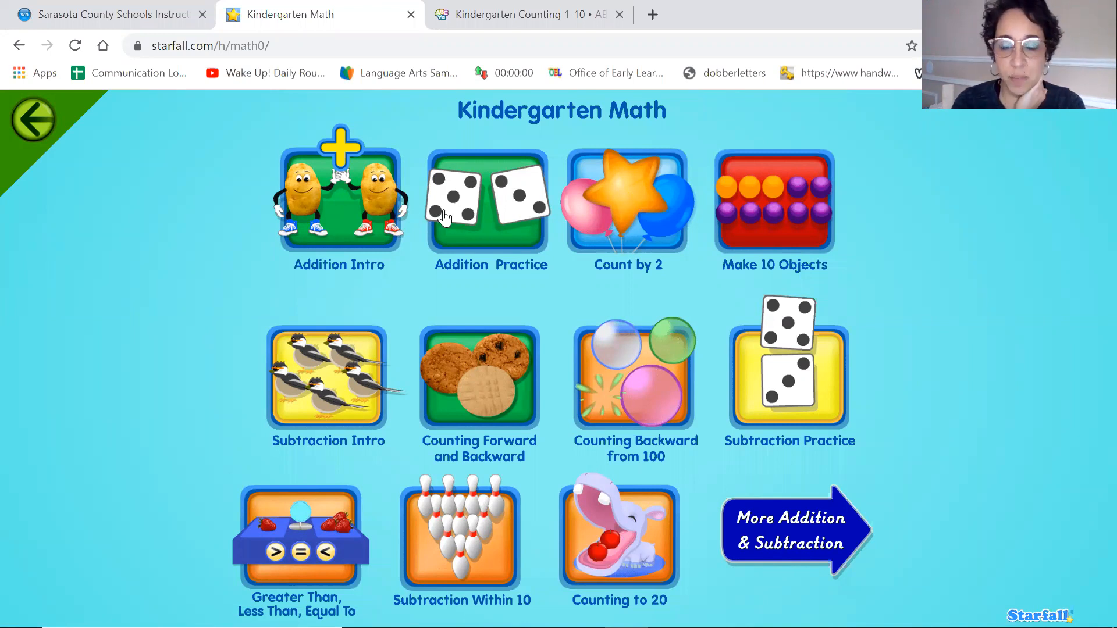
{"action": "mouse_move", "coordinate": [531, 228]}
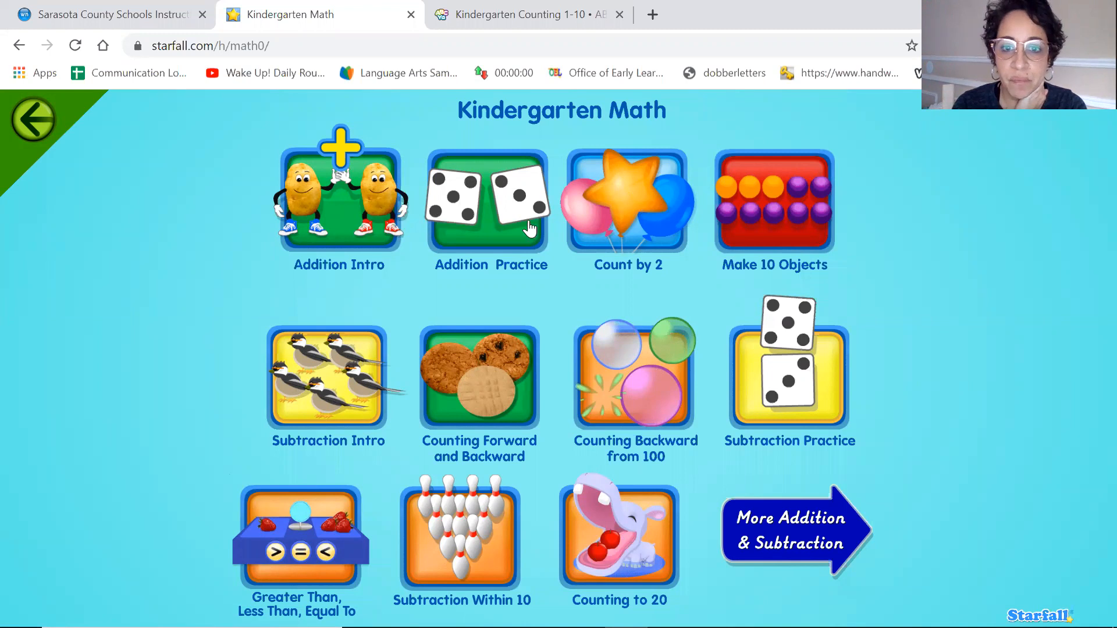
{"action": "mouse_move", "coordinate": [616, 219]}
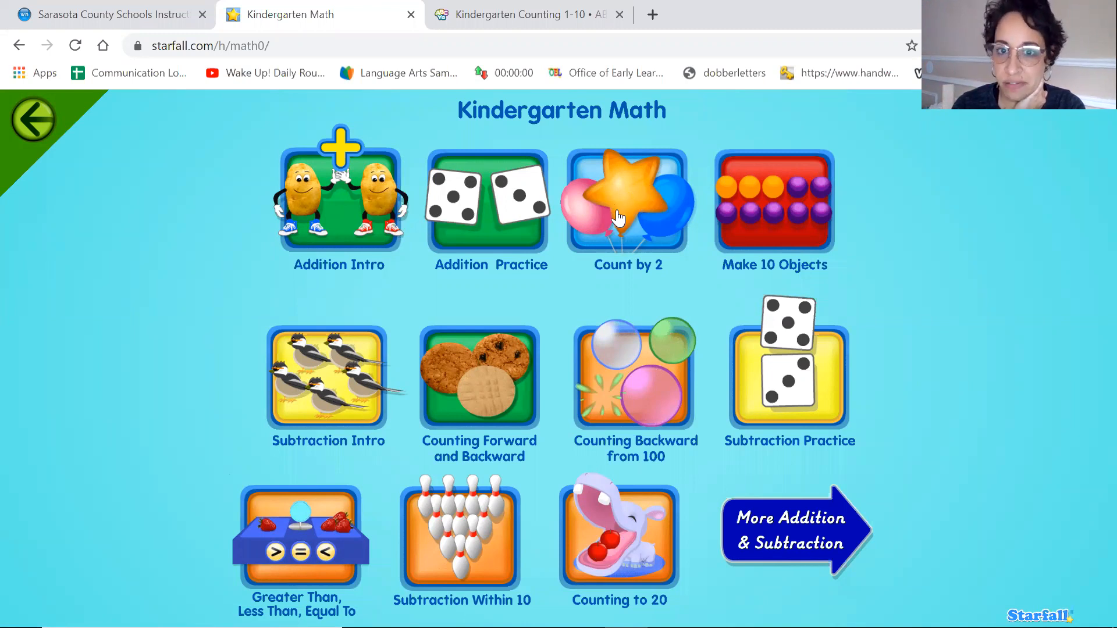
{"action": "mouse_move", "coordinate": [627, 217]}
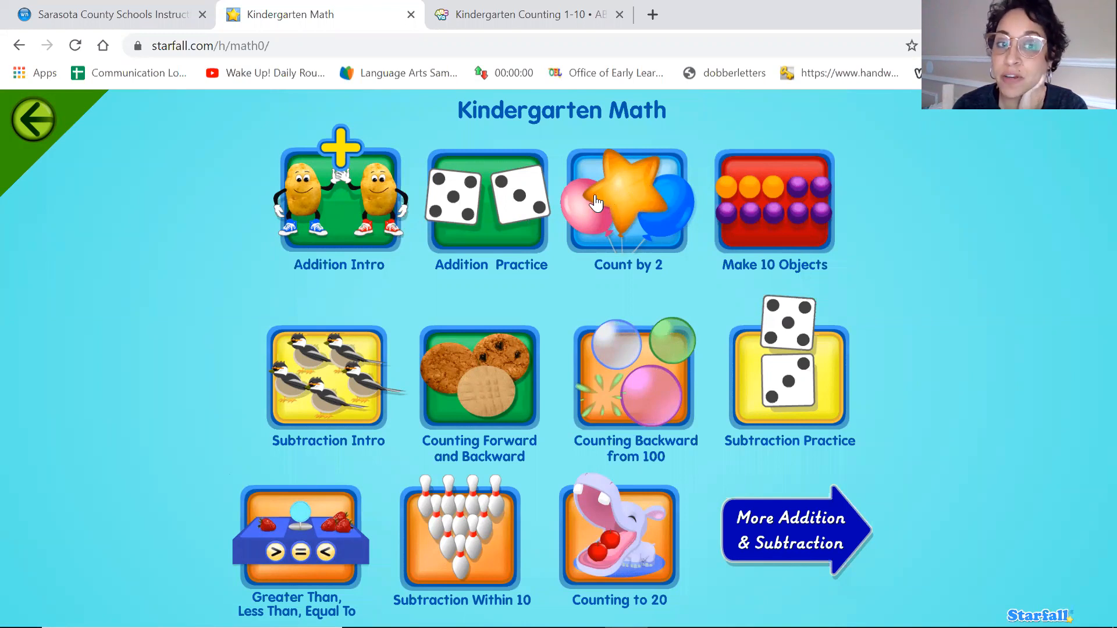
{"action": "mouse_move", "coordinate": [356, 210]}
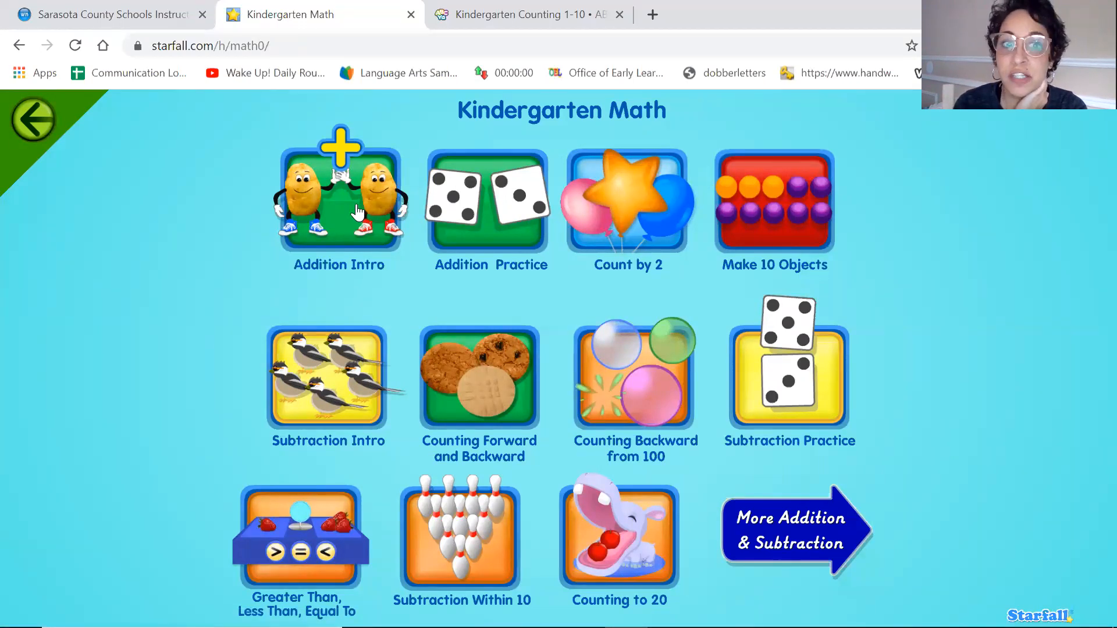
{"action": "left_click", "coordinate": [339, 203]}
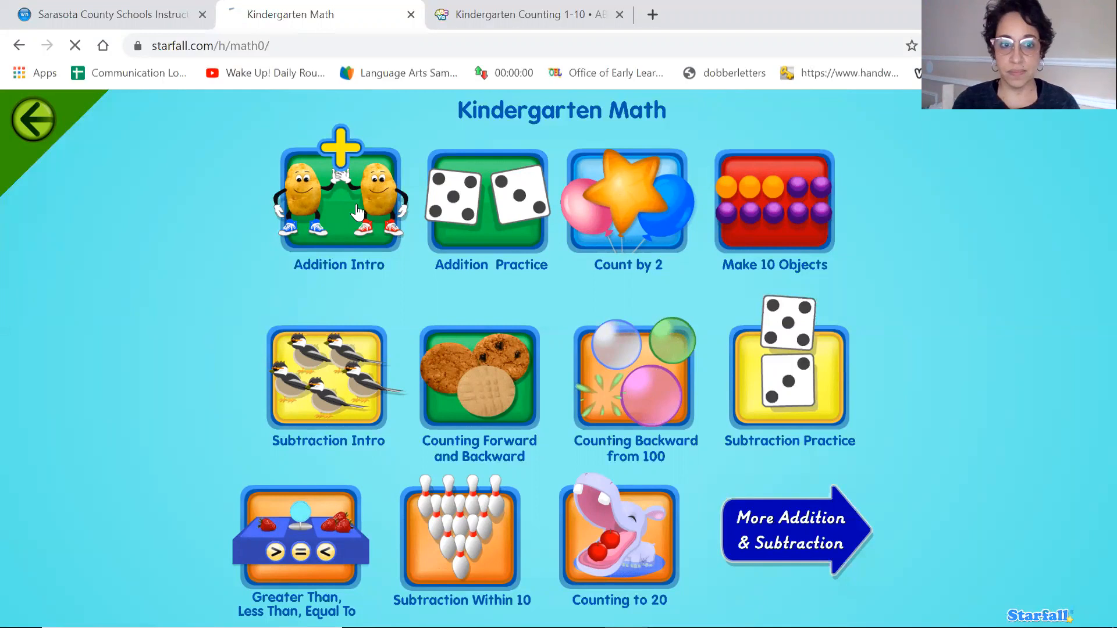
- Load Add Potatoes and press play to show the first problem
{"action": "left_click", "coordinate": [339, 203]}
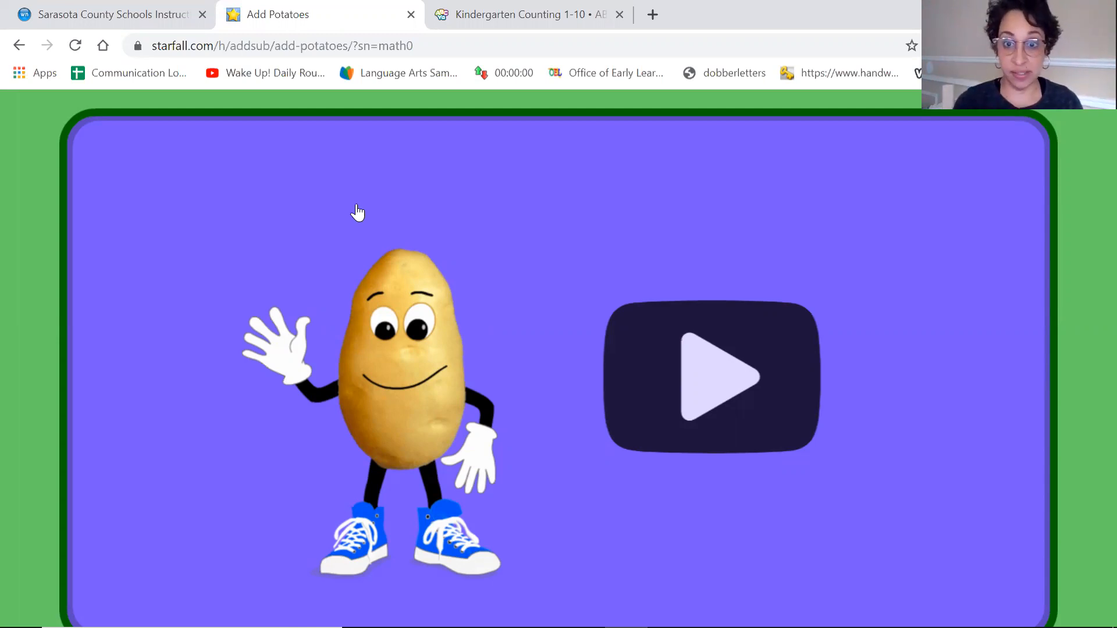
{"action": "mouse_move", "coordinate": [650, 388]}
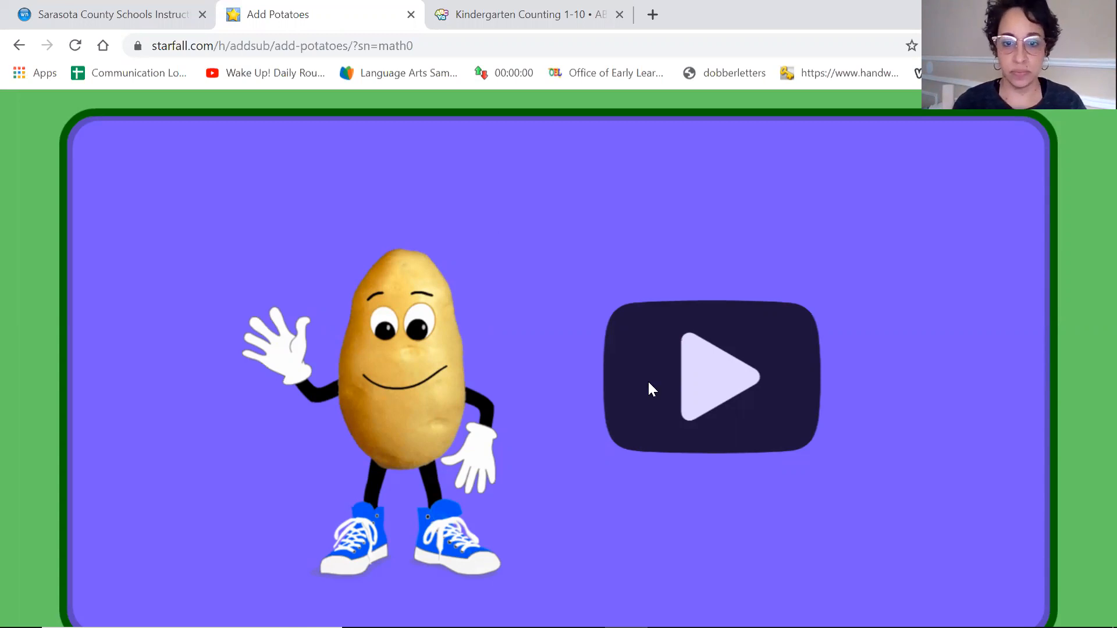
{"action": "left_click", "coordinate": [711, 378]}
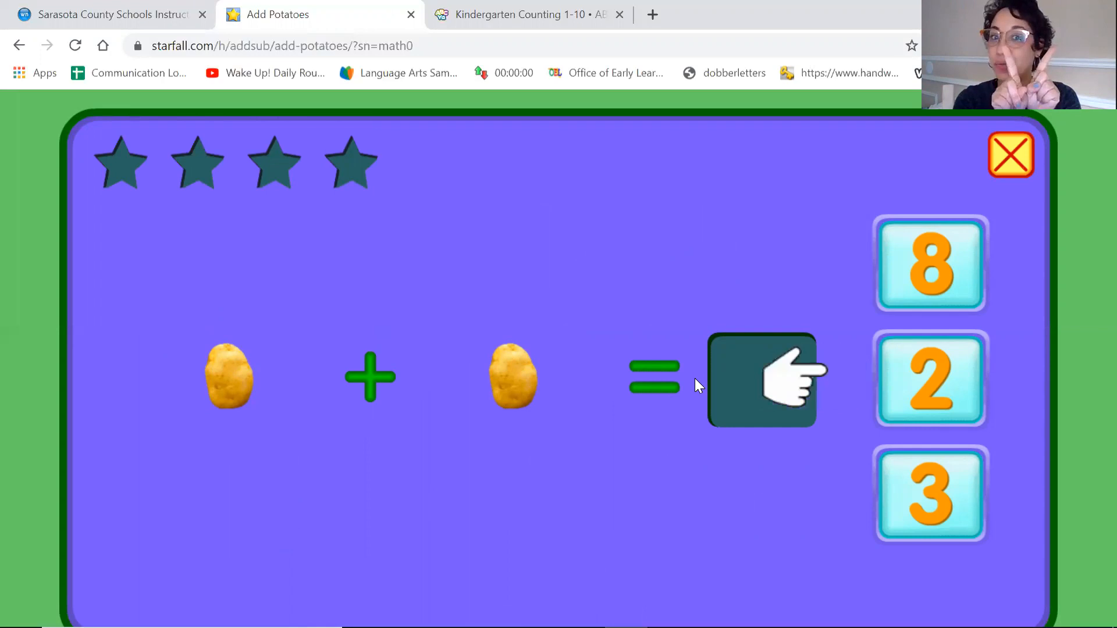
{"action": "mouse_move", "coordinate": [930, 379]}
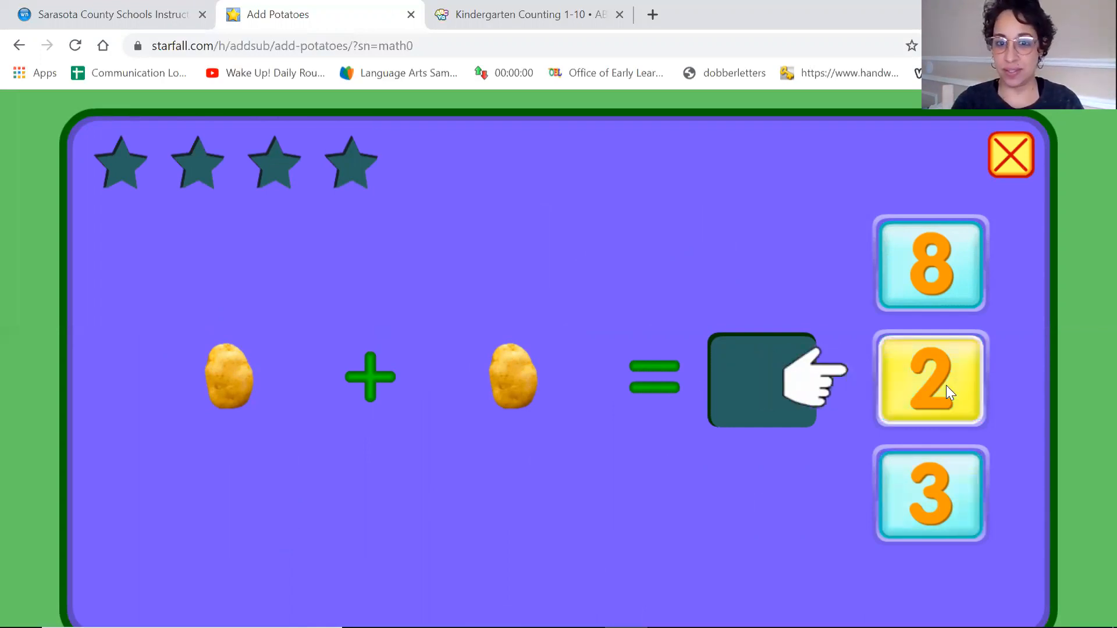
- Answer 1 + 1 with 2 and advance to the next problem
{"action": "left_click", "coordinate": [931, 379]}
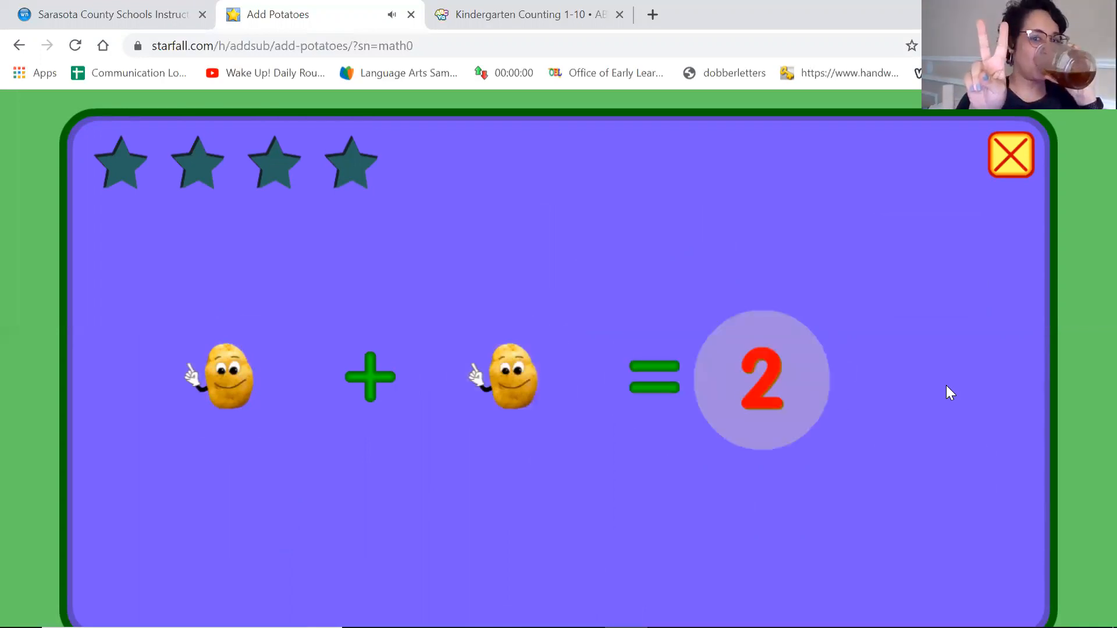
{"action": "left_click", "coordinate": [761, 380]}
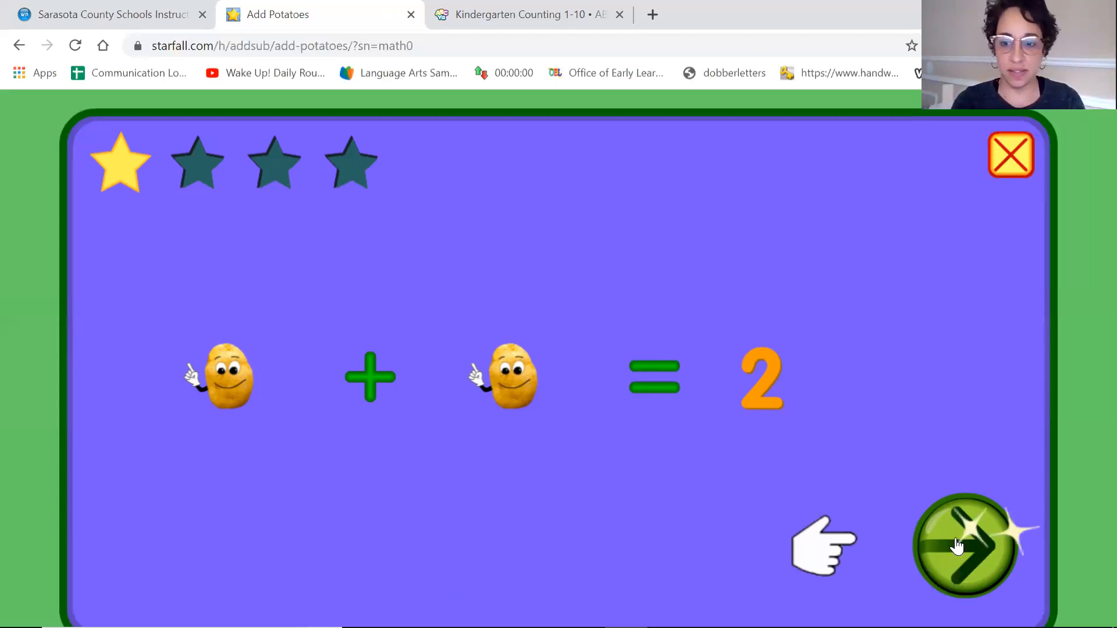
{"action": "left_click", "coordinate": [965, 545]}
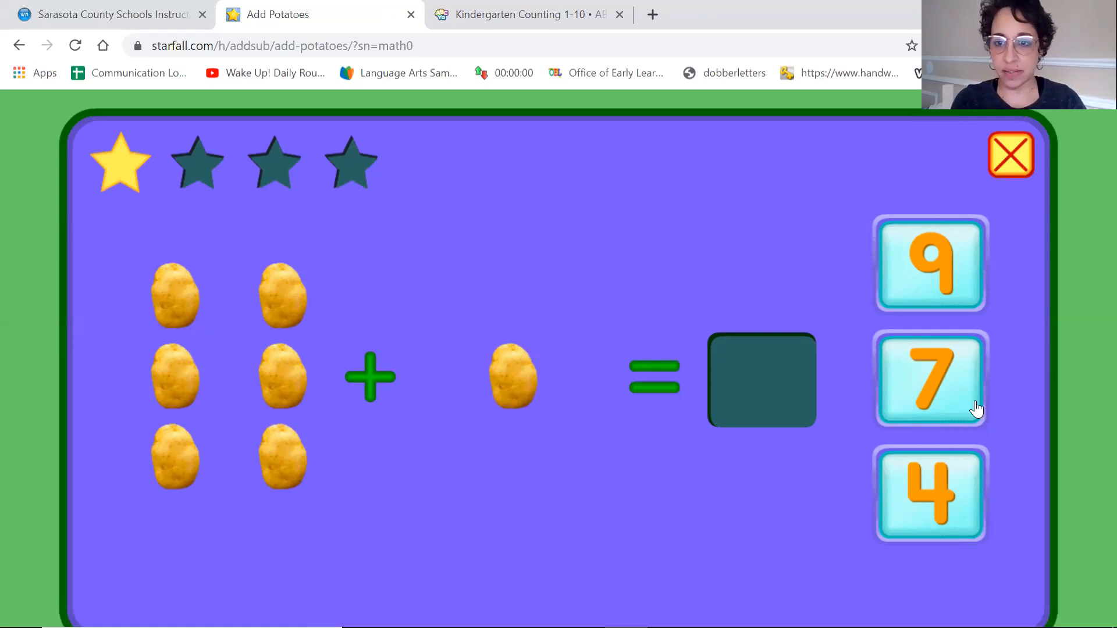
{"action": "mouse_move", "coordinate": [929, 378]}
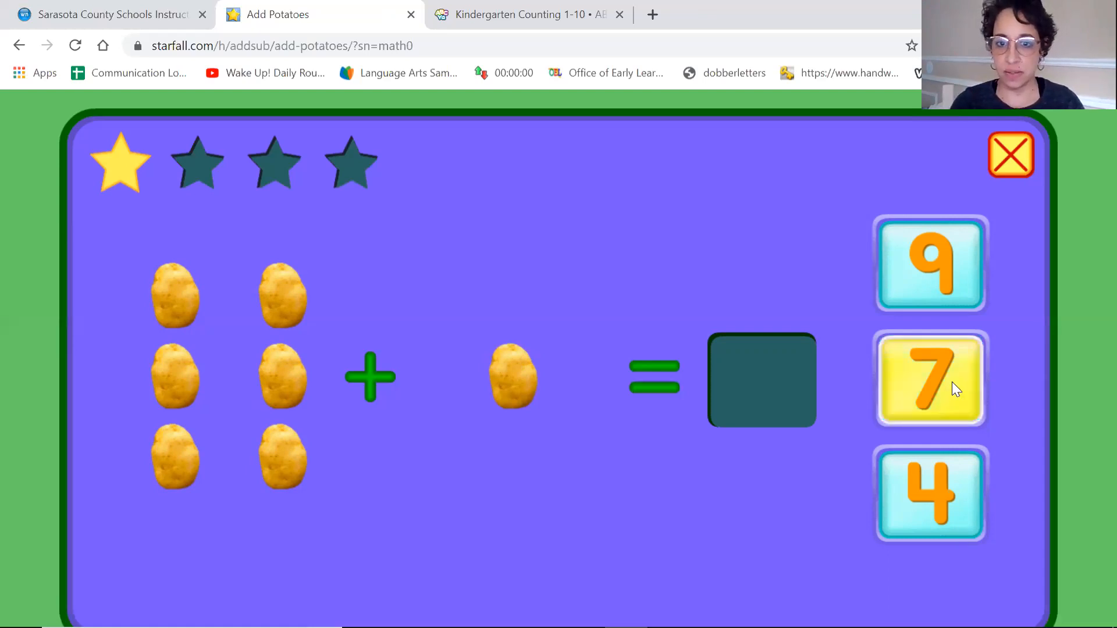
- Answer 6 + 1 with the 7 tile and let the potatoes count
{"action": "left_click", "coordinate": [929, 378]}
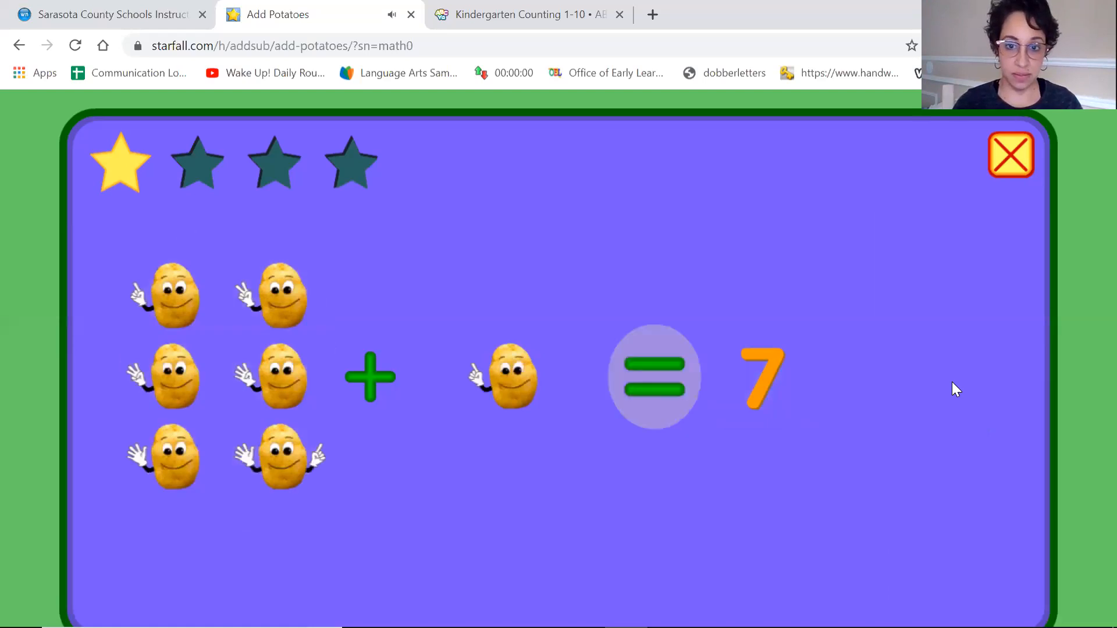
{"action": "left_click", "coordinate": [762, 378]}
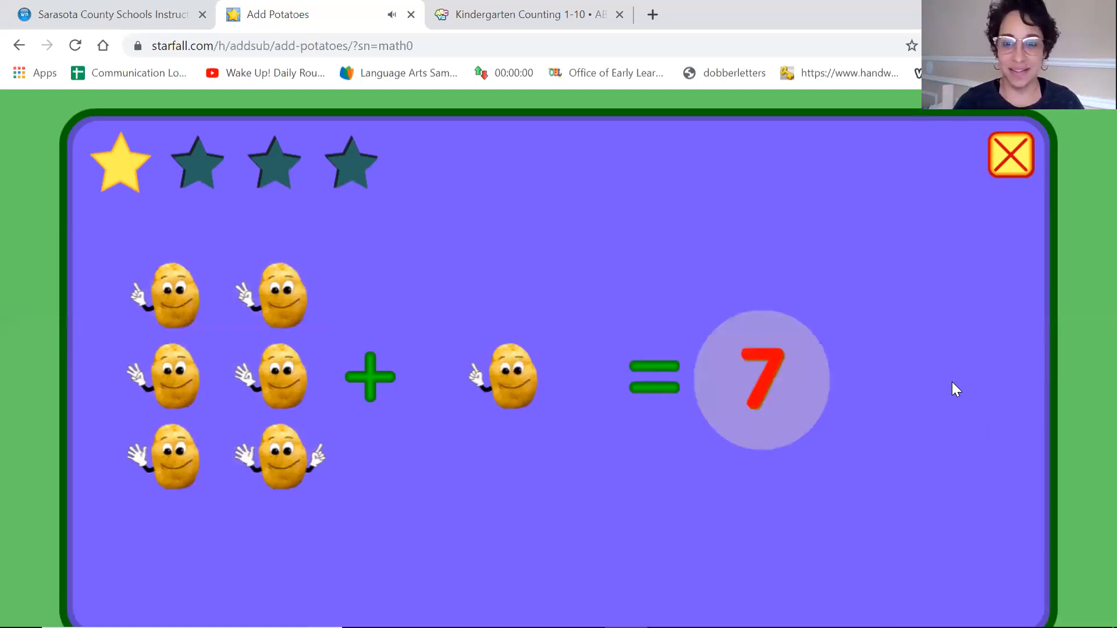
{"action": "left_click", "coordinate": [762, 380]}
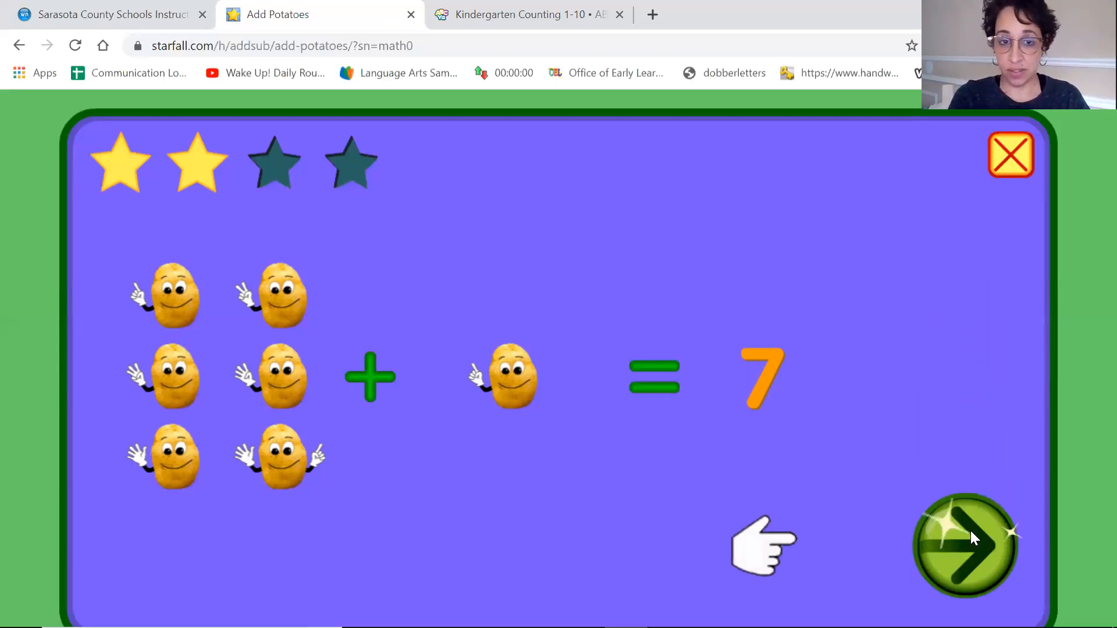
- Advance to the 2 + 2 problem and answer it with 4
{"action": "left_click", "coordinate": [965, 545]}
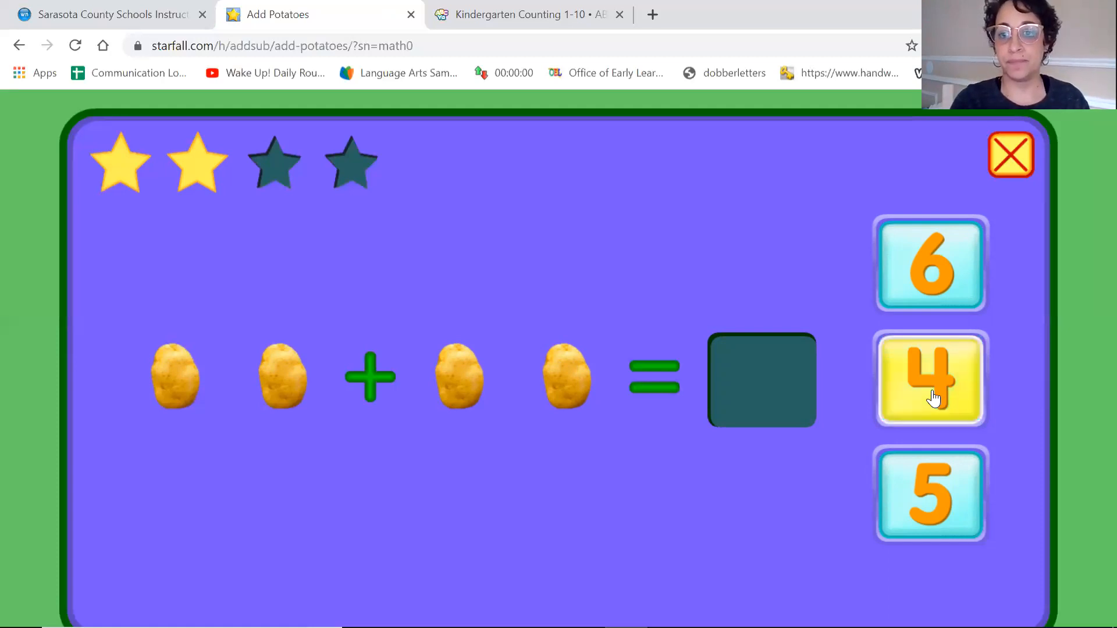
{"action": "left_click", "coordinate": [930, 379]}
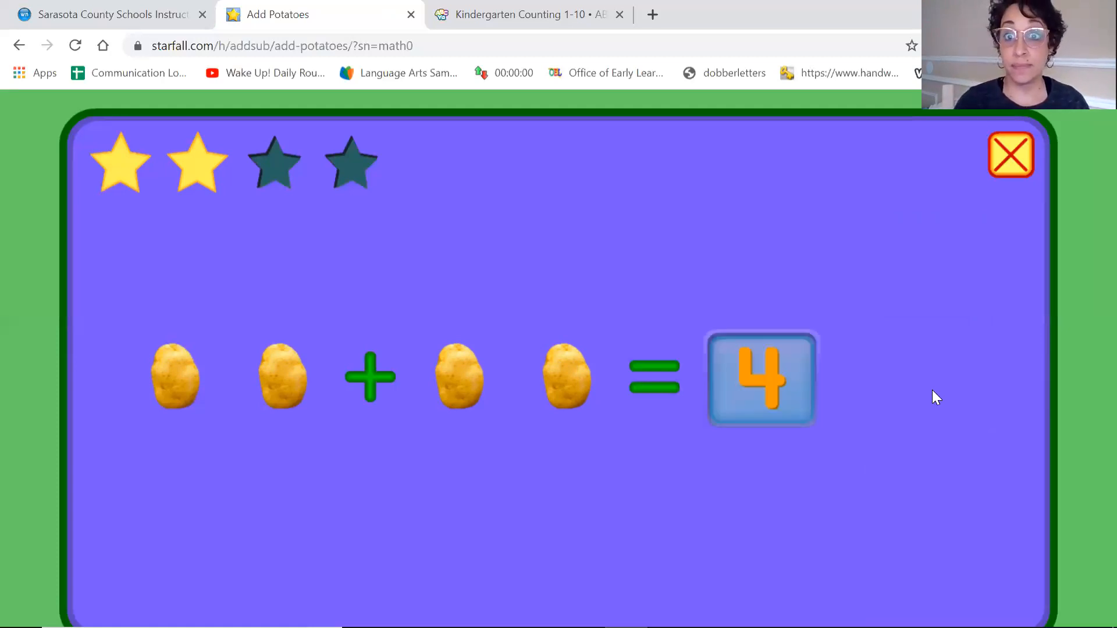
{"action": "left_click", "coordinate": [761, 378]}
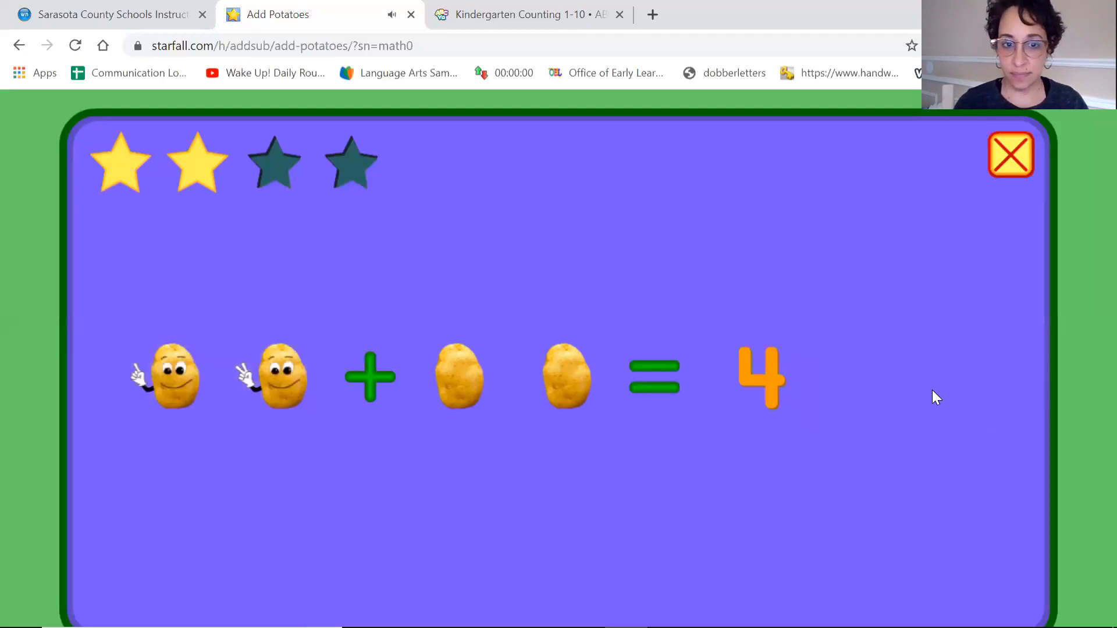
{"action": "left_click", "coordinate": [653, 376]}
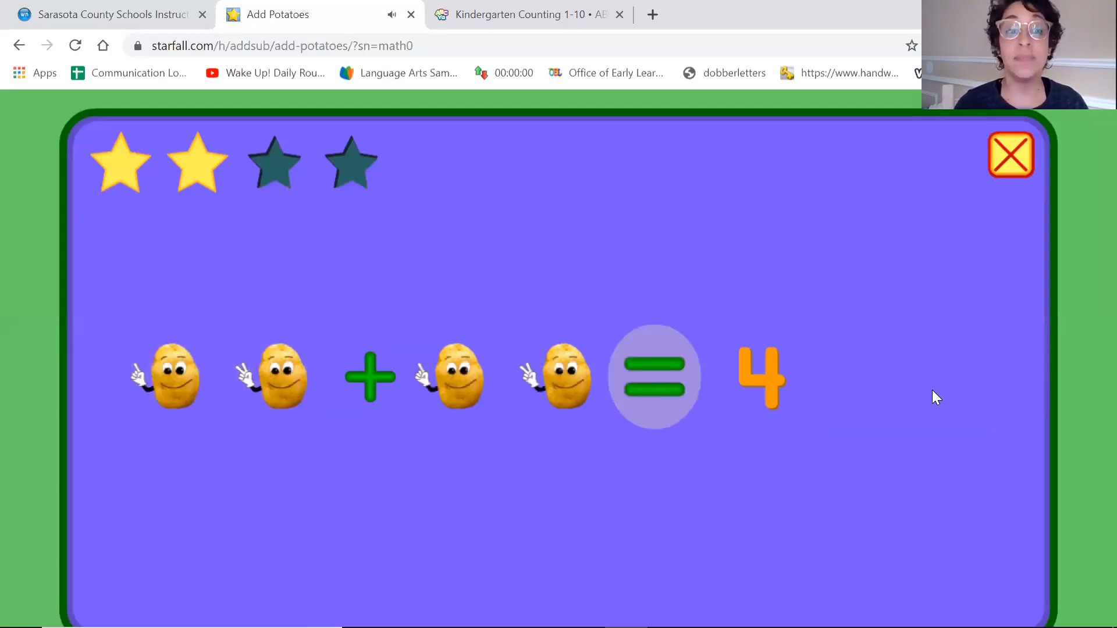
{"action": "left_click", "coordinate": [652, 377]}
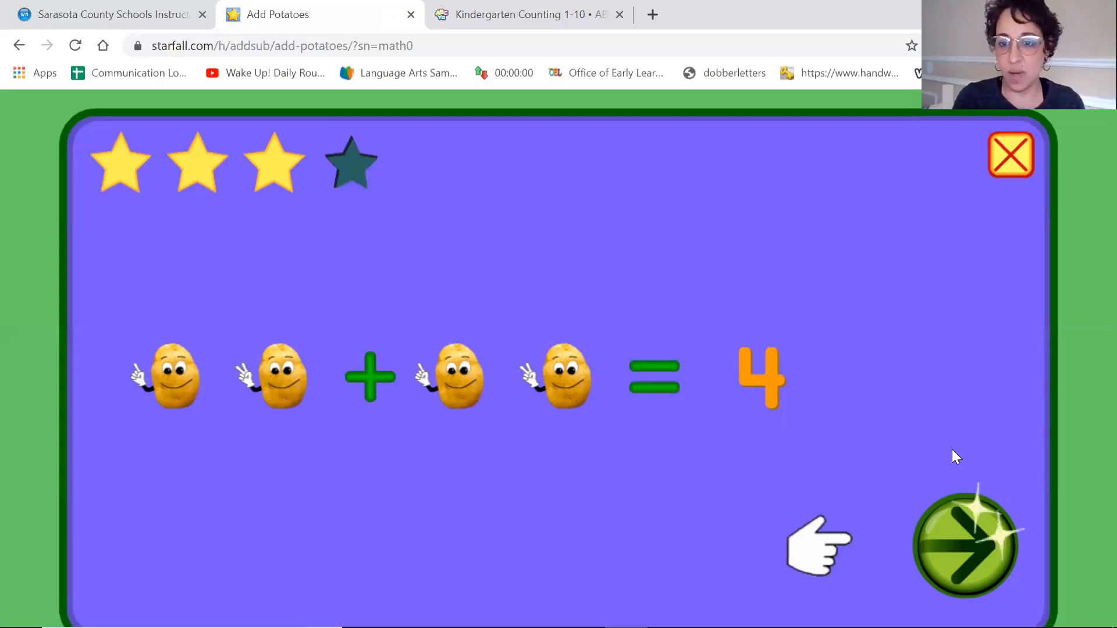
- Advance to the two-plus-eight potato problem and answer it with 10
{"action": "left_click", "coordinate": [965, 543]}
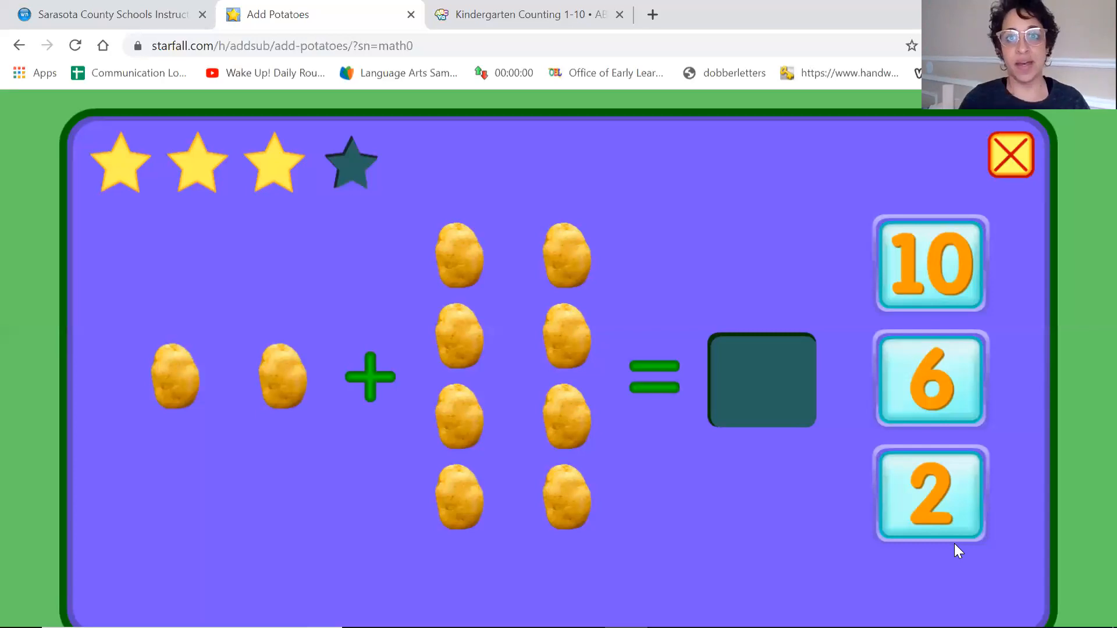
{"action": "mouse_move", "coordinate": [1013, 405]}
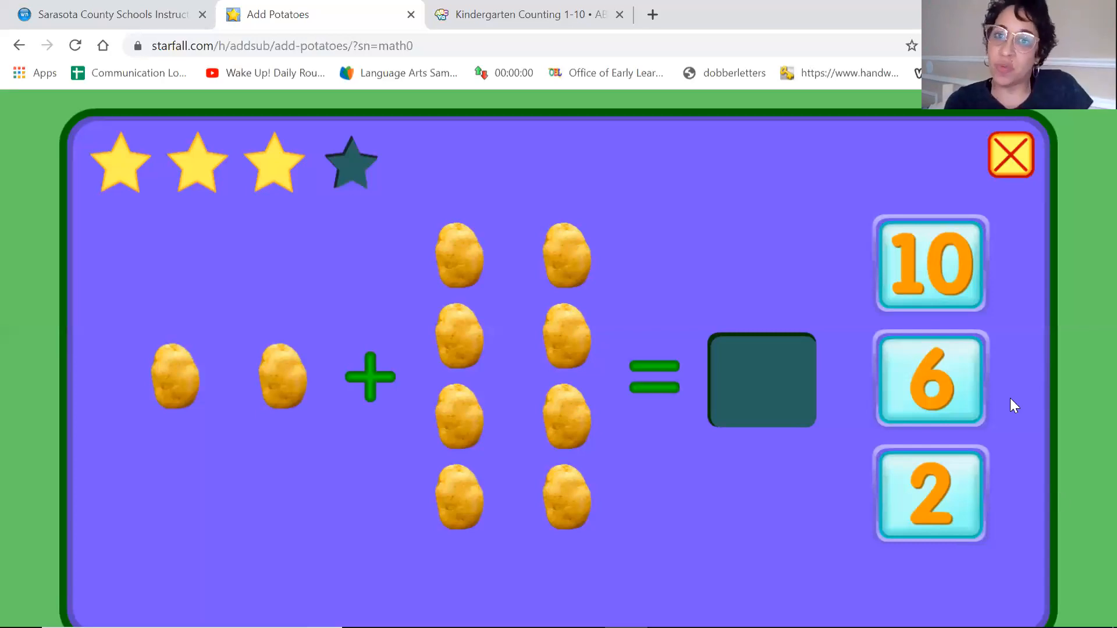
{"action": "mouse_move", "coordinate": [1036, 310]}
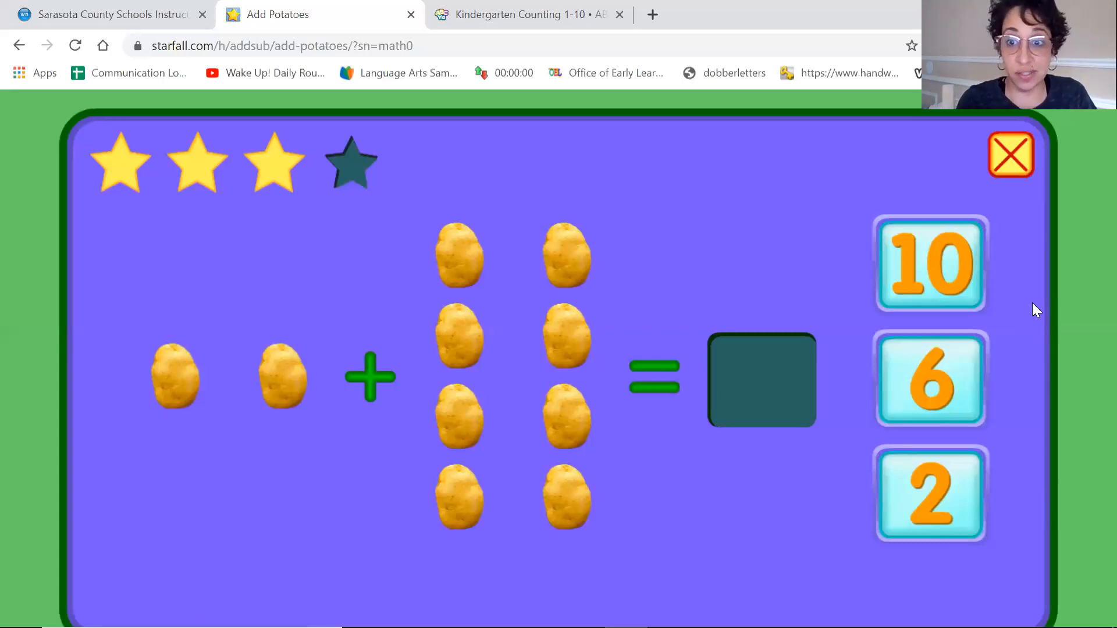
{"action": "left_click", "coordinate": [930, 264]}
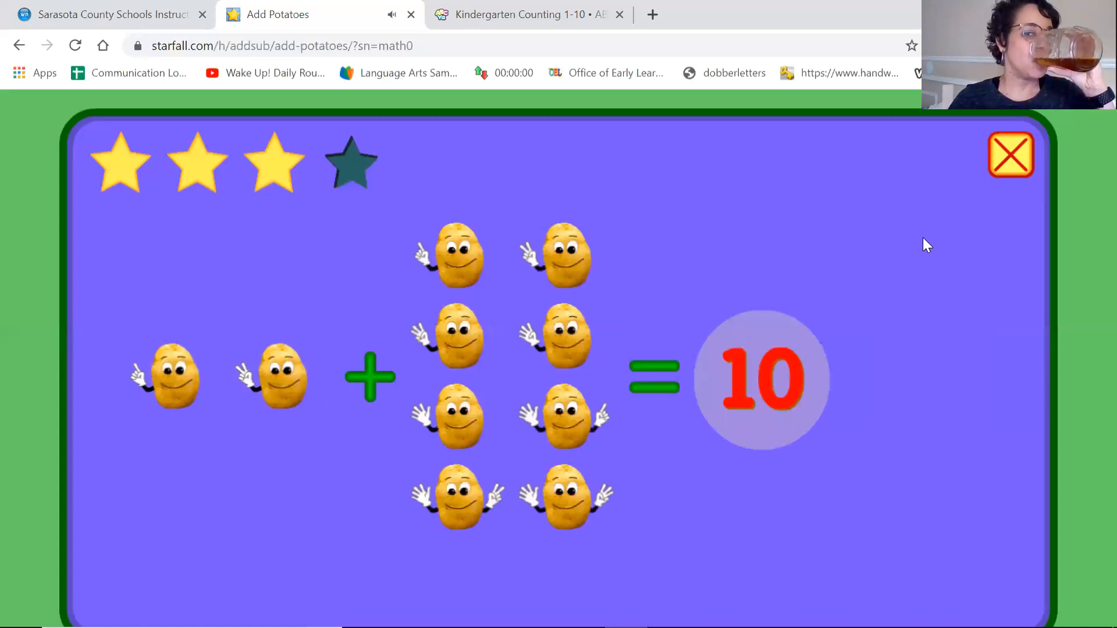
{"action": "left_click", "coordinate": [761, 378]}
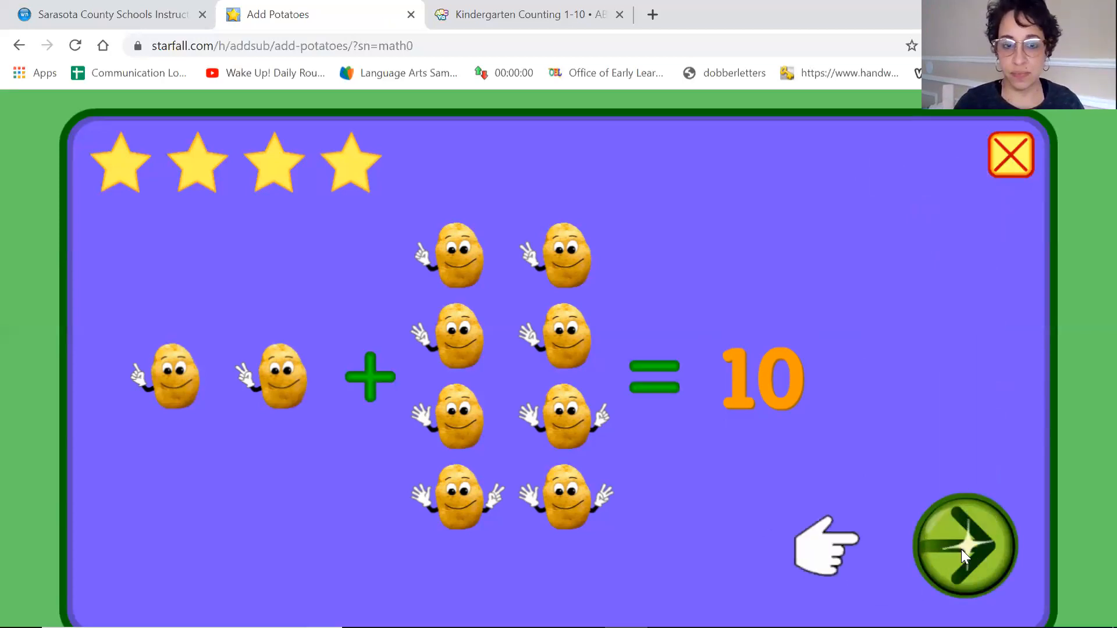
- Reach the Awesome! completion screen and return to the Kindergarten Math page
{"action": "left_click", "coordinate": [964, 545]}
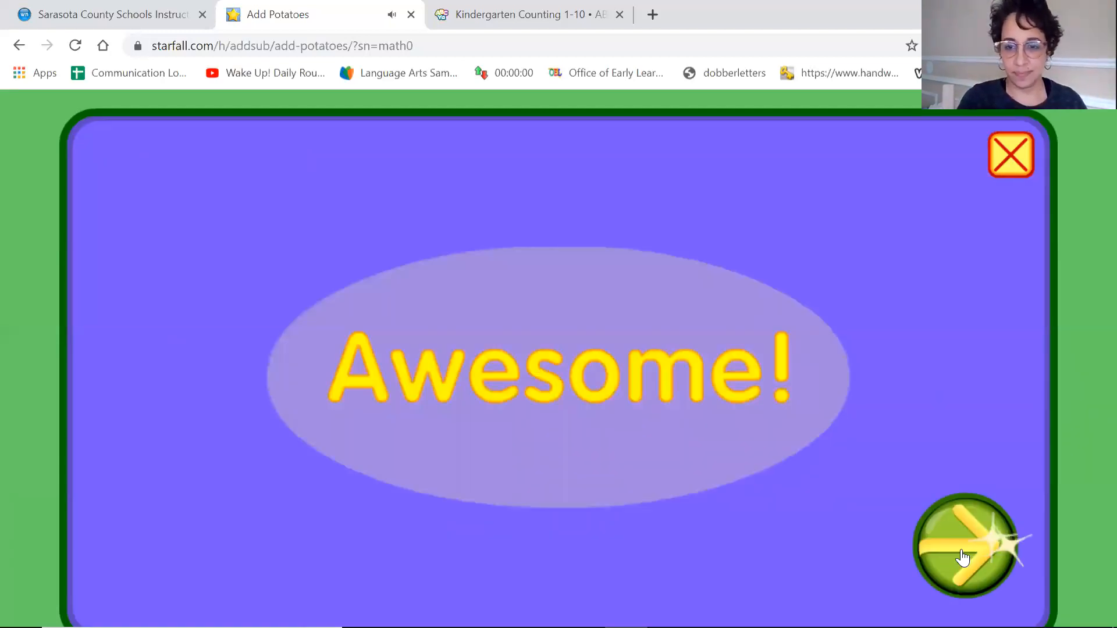
{"action": "left_click", "coordinate": [965, 546]}
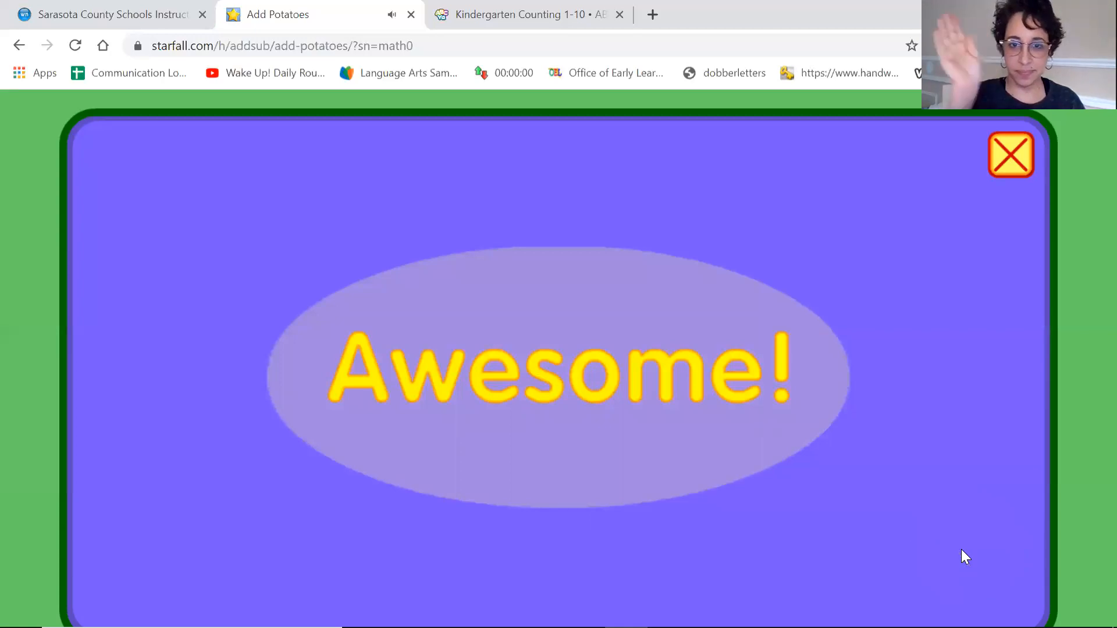
{"action": "left_click", "coordinate": [1011, 154]}
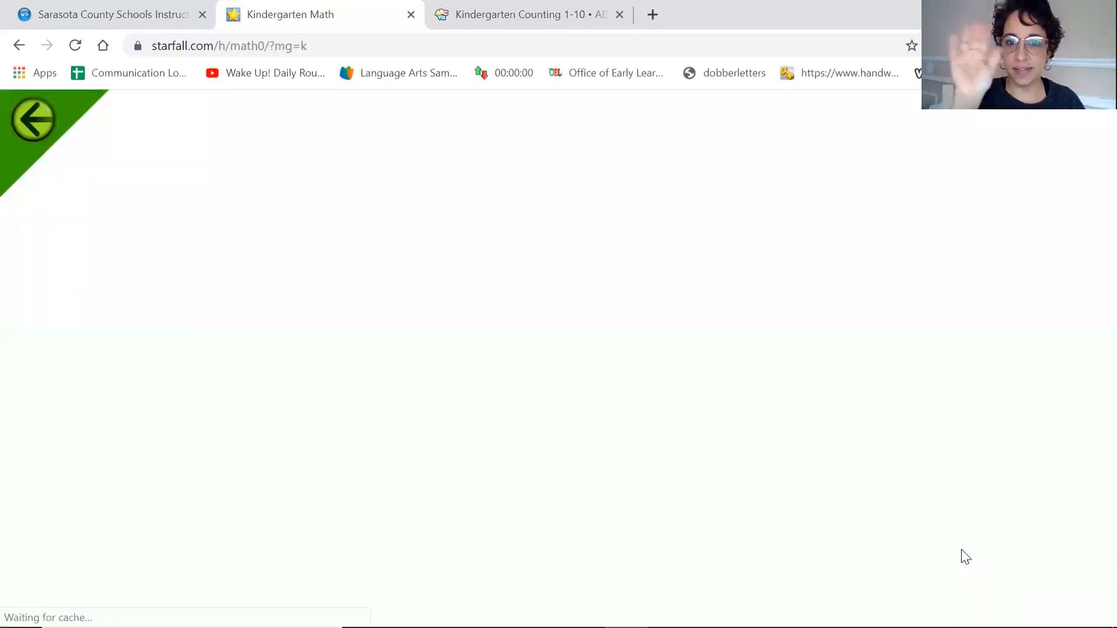